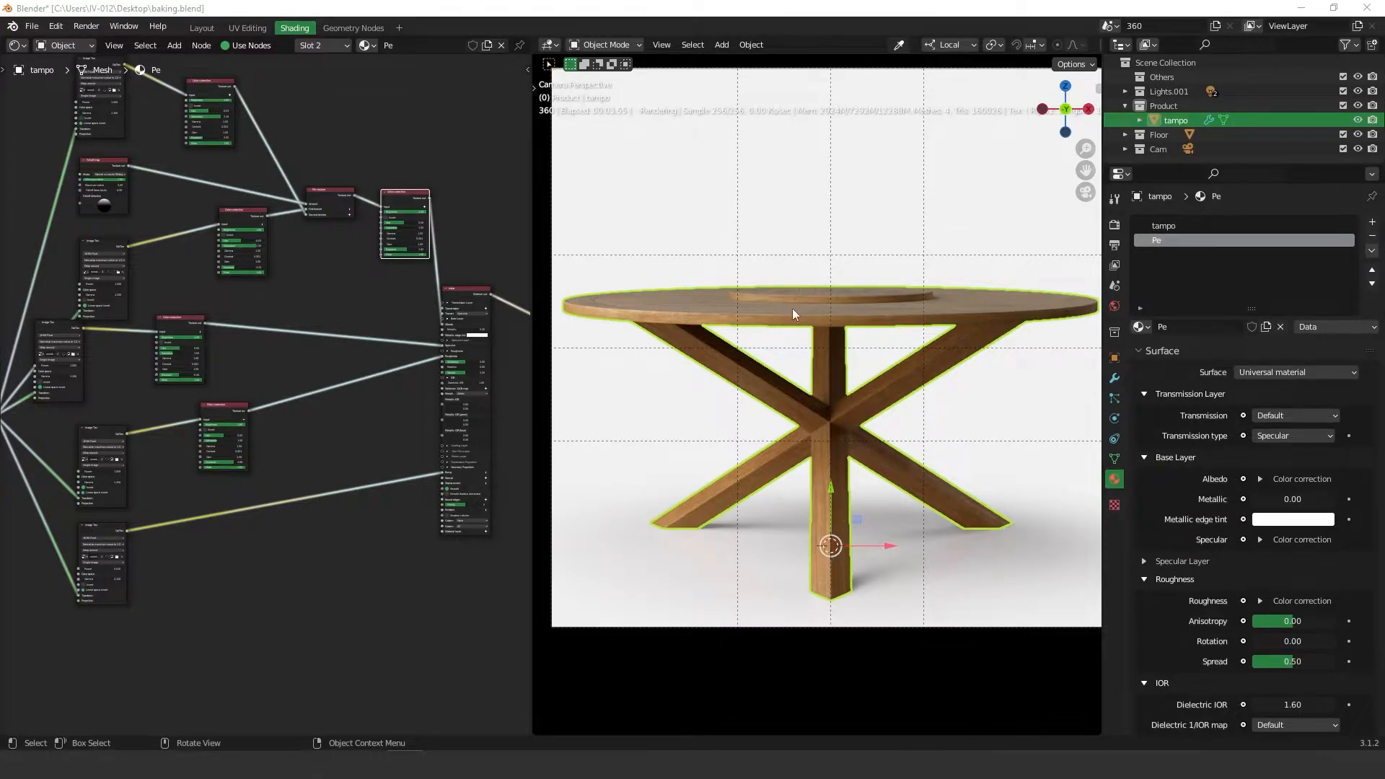
{"action": "mouse_move", "coordinate": [693, 399]}
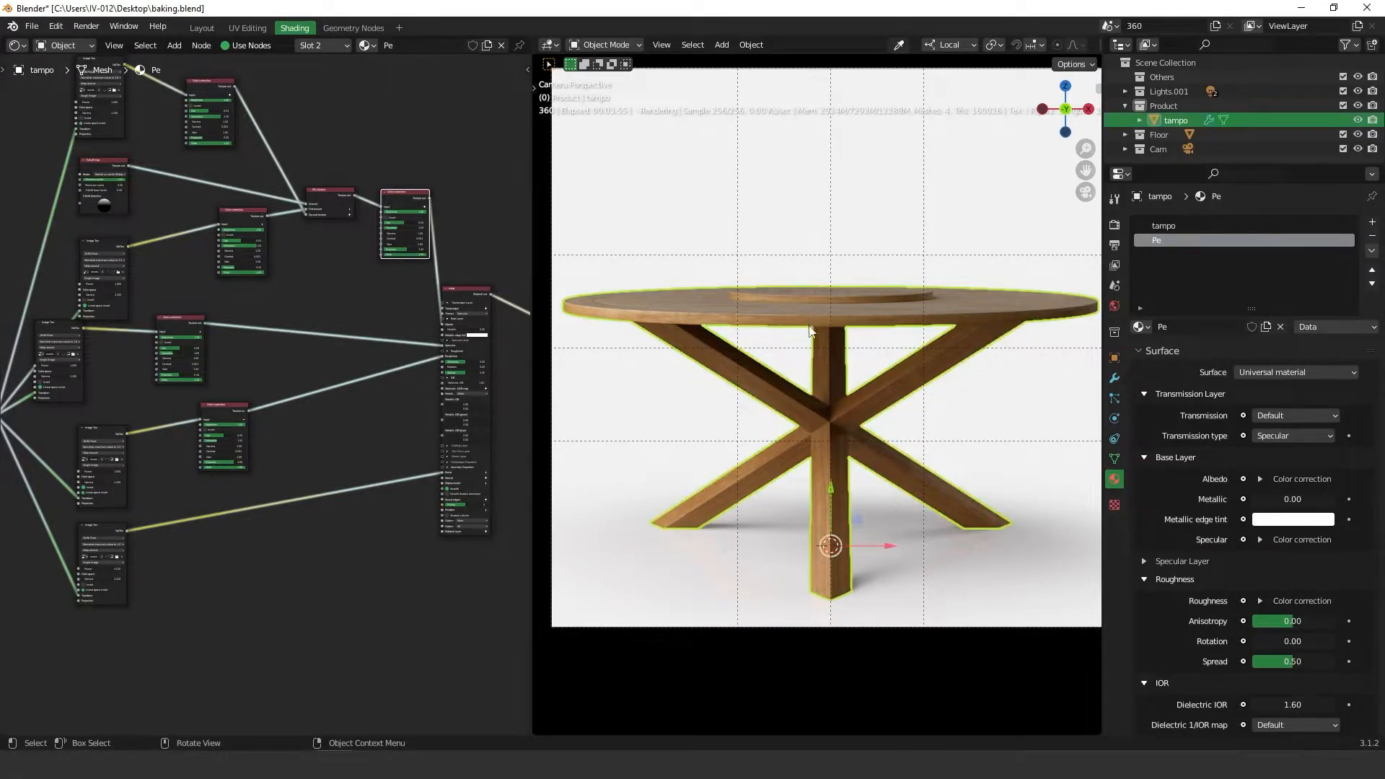
Show tampo's Object Properties down to its Octane baking settings, group ID 1.
{"action": "left_click", "coordinate": [1115, 359]}
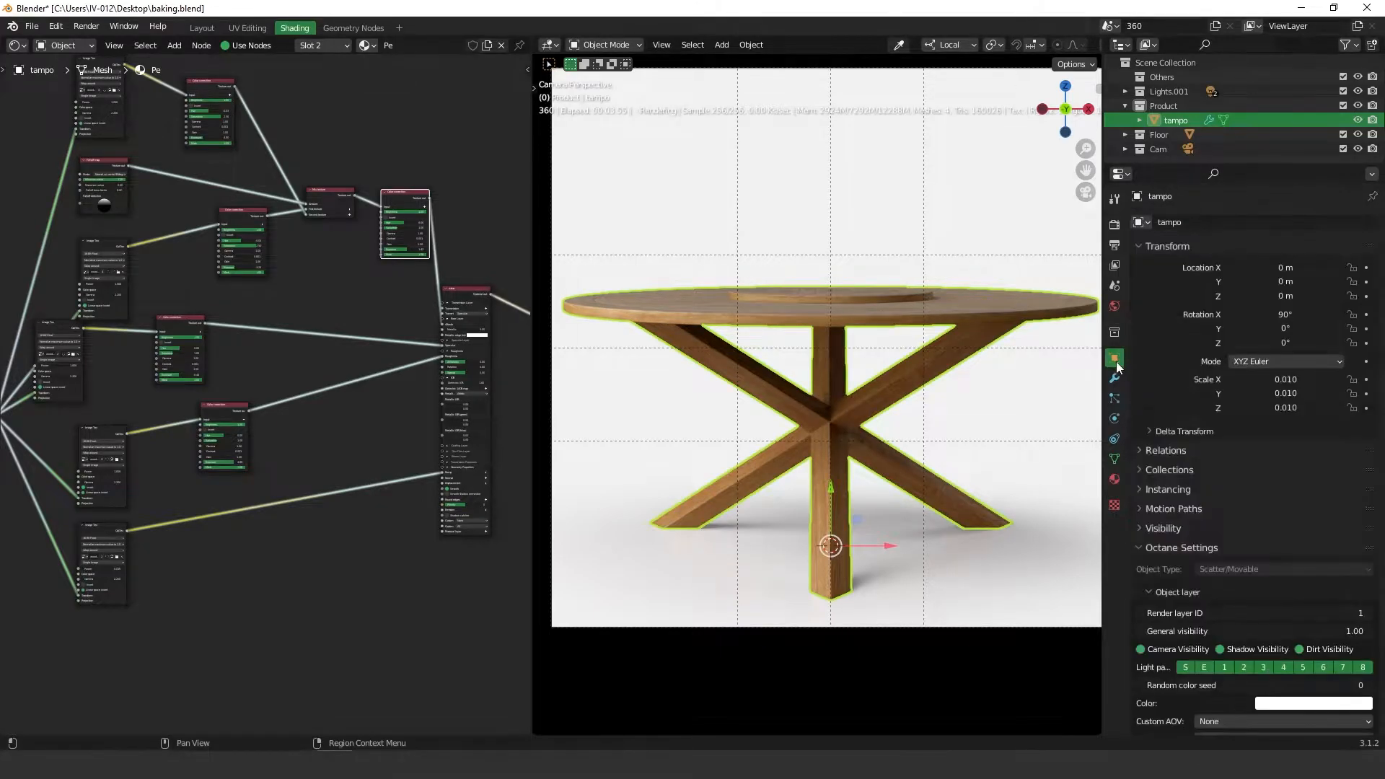
{"action": "scroll", "scroll_direction": "down", "scroll_amount": 3}
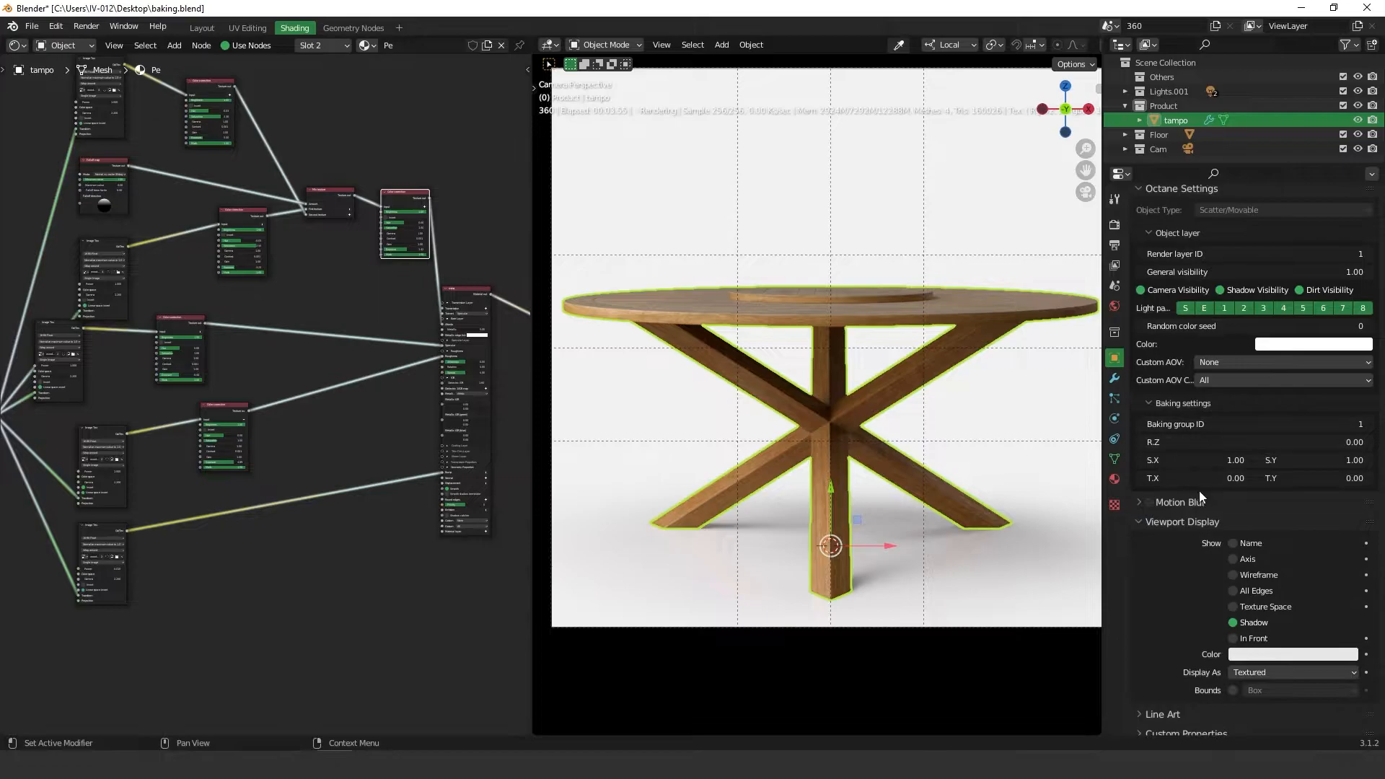
{"action": "mouse_move", "coordinate": [1164, 410]}
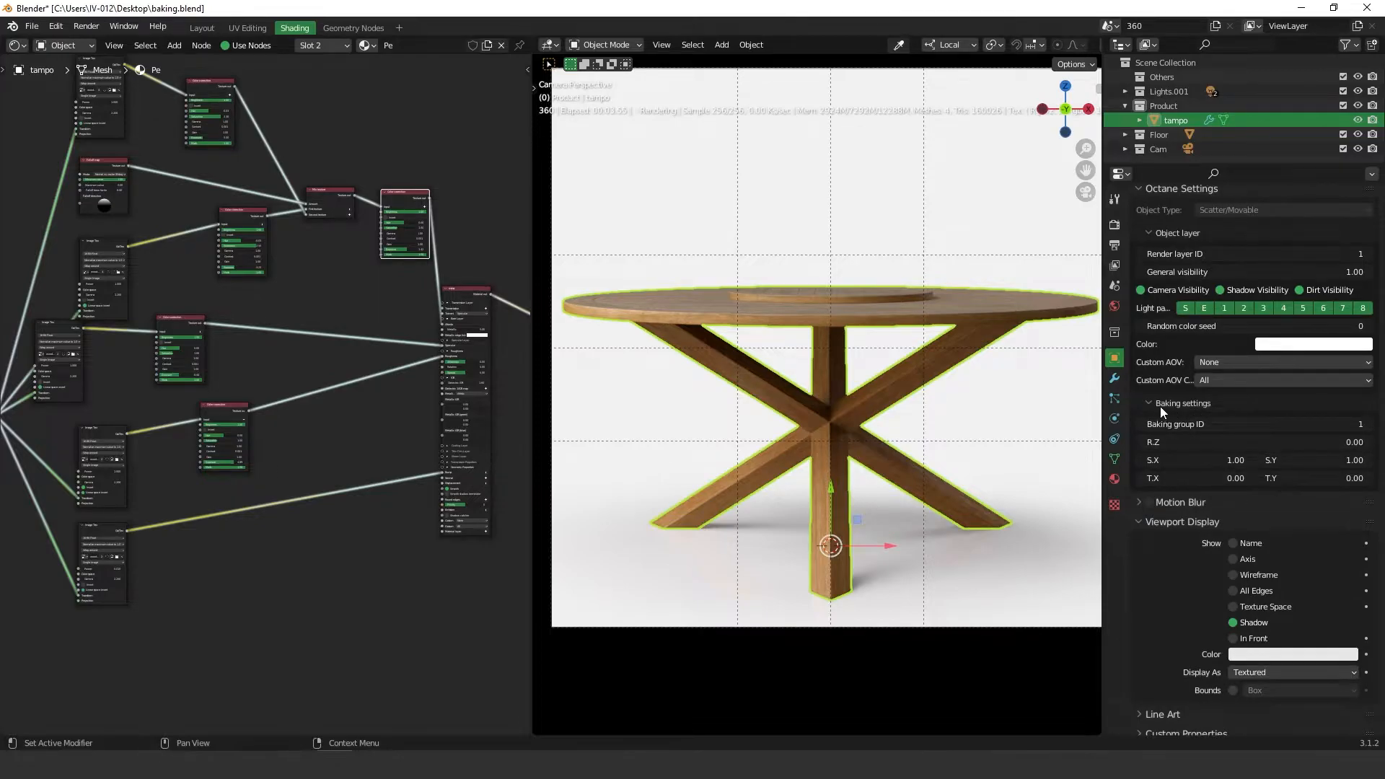
{"action": "mouse_move", "coordinate": [1139, 433]}
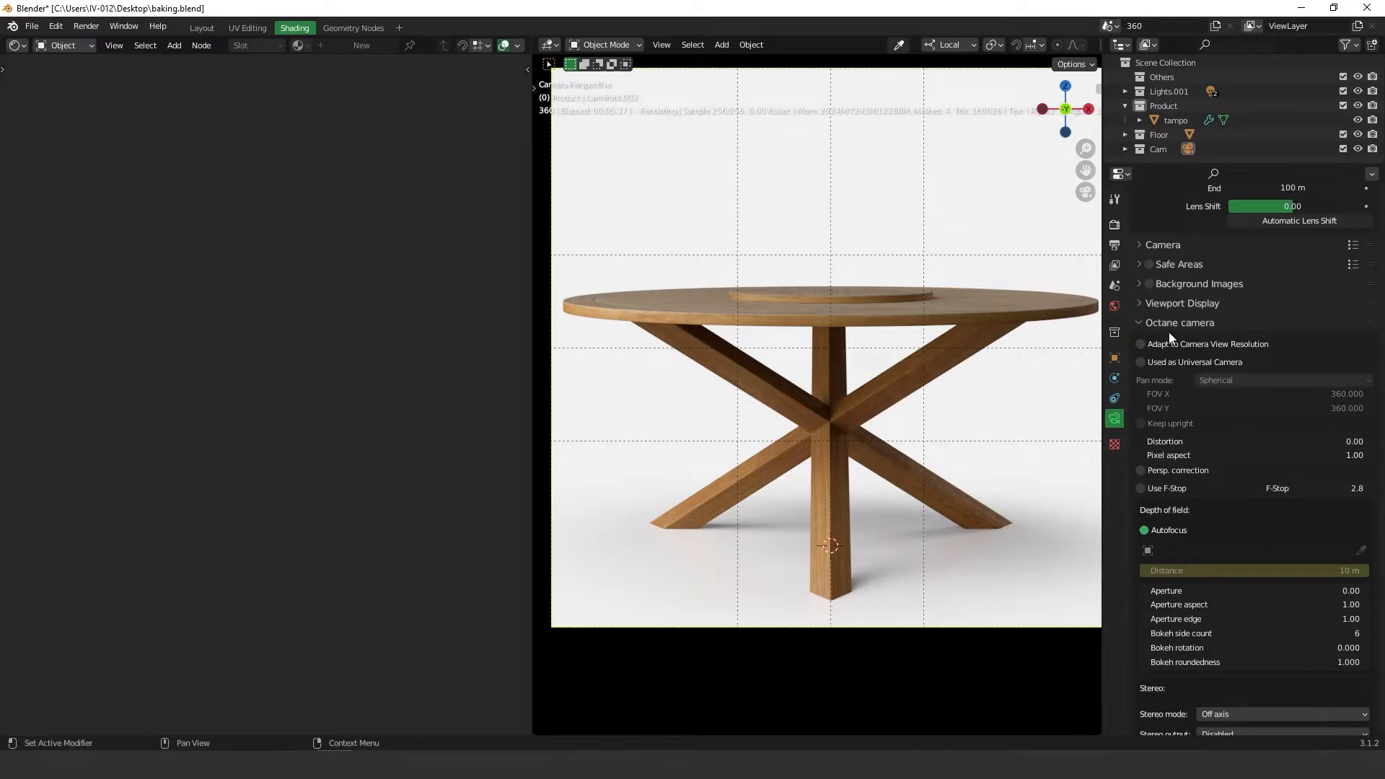
Scroll the camera's Object Data properties down to the Octane Baking section.
{"action": "scroll", "scroll_direction": "down", "scroll_amount": 3}
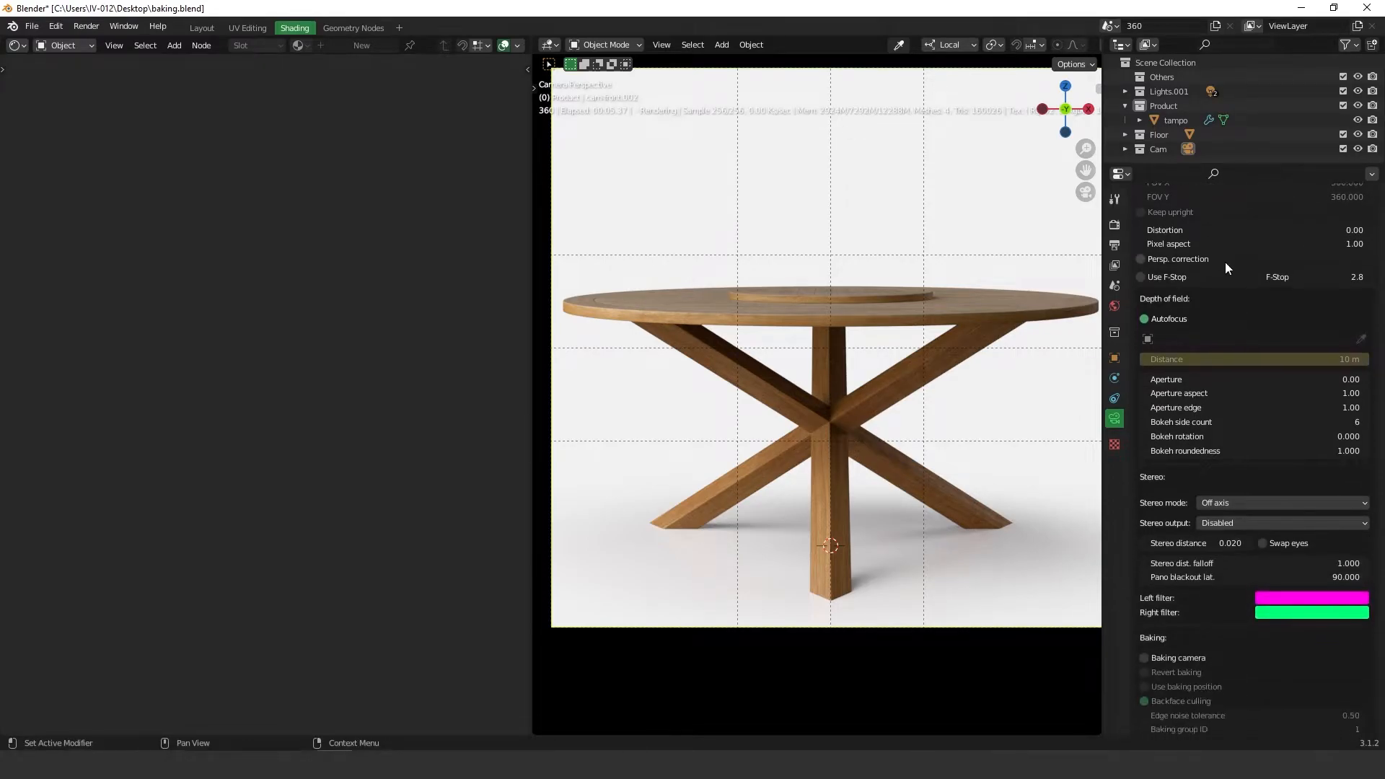
{"action": "scroll", "scroll_direction": "down", "scroll_amount": 3}
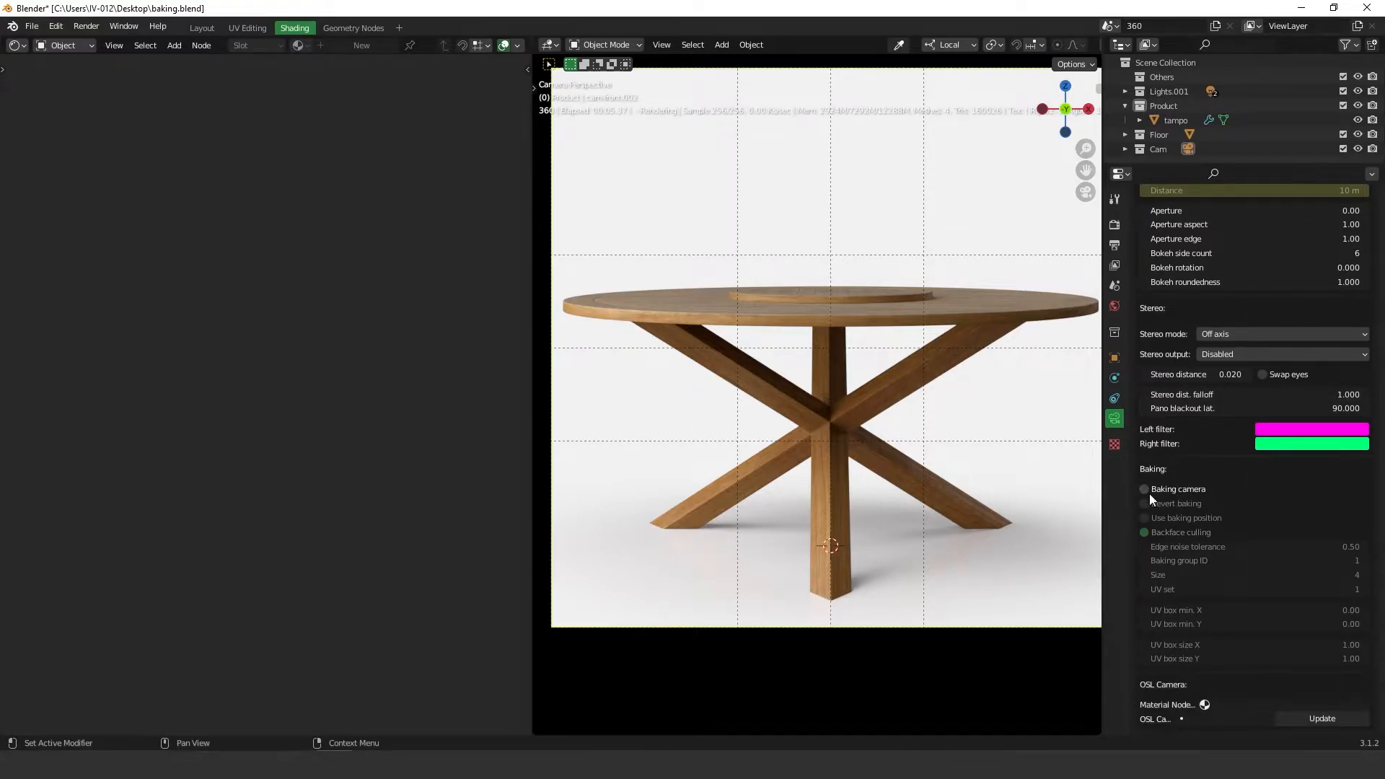
Enable Baking camera so the viewport renders the table's unwrapped wood texture.
{"action": "left_click", "coordinate": [1145, 488]}
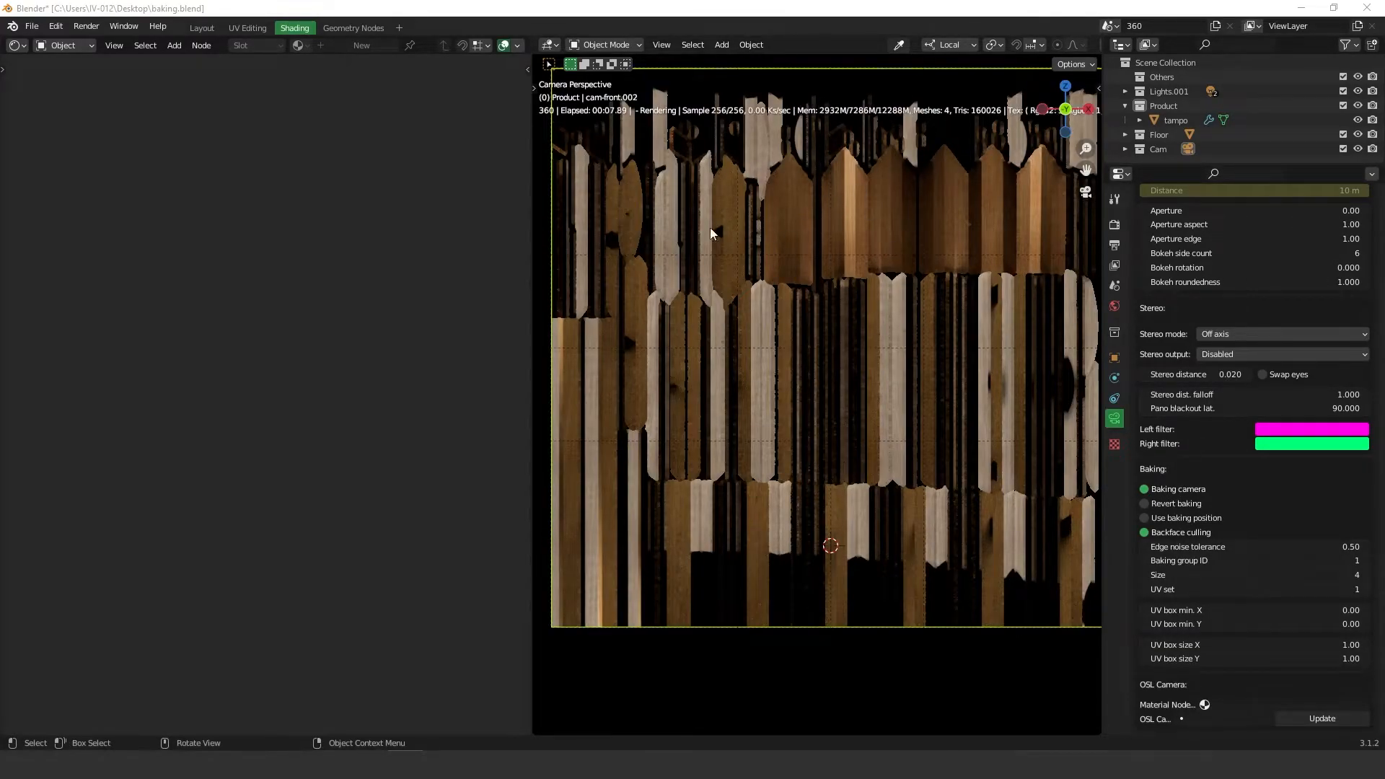
{"action": "mouse_move", "coordinate": [659, 479]}
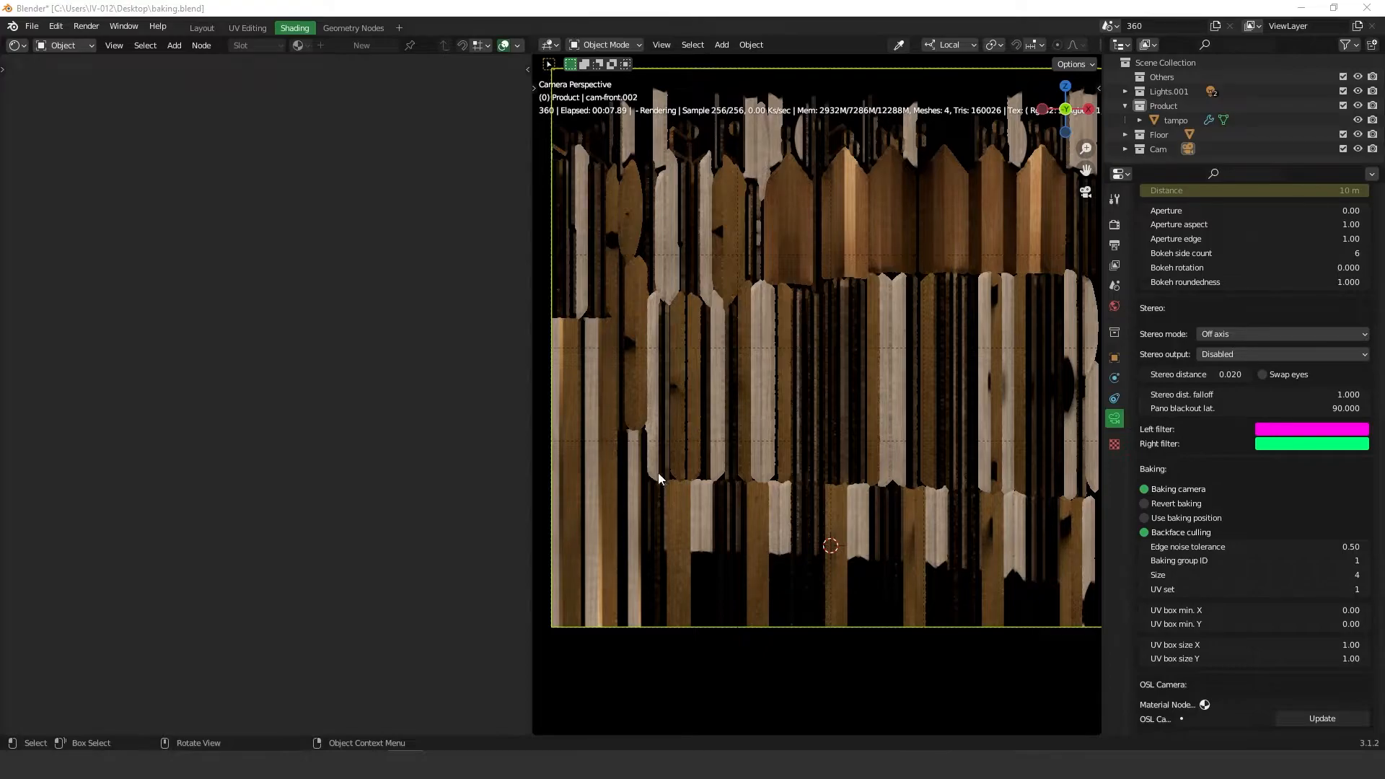
{"action": "mouse_move", "coordinate": [806, 343]}
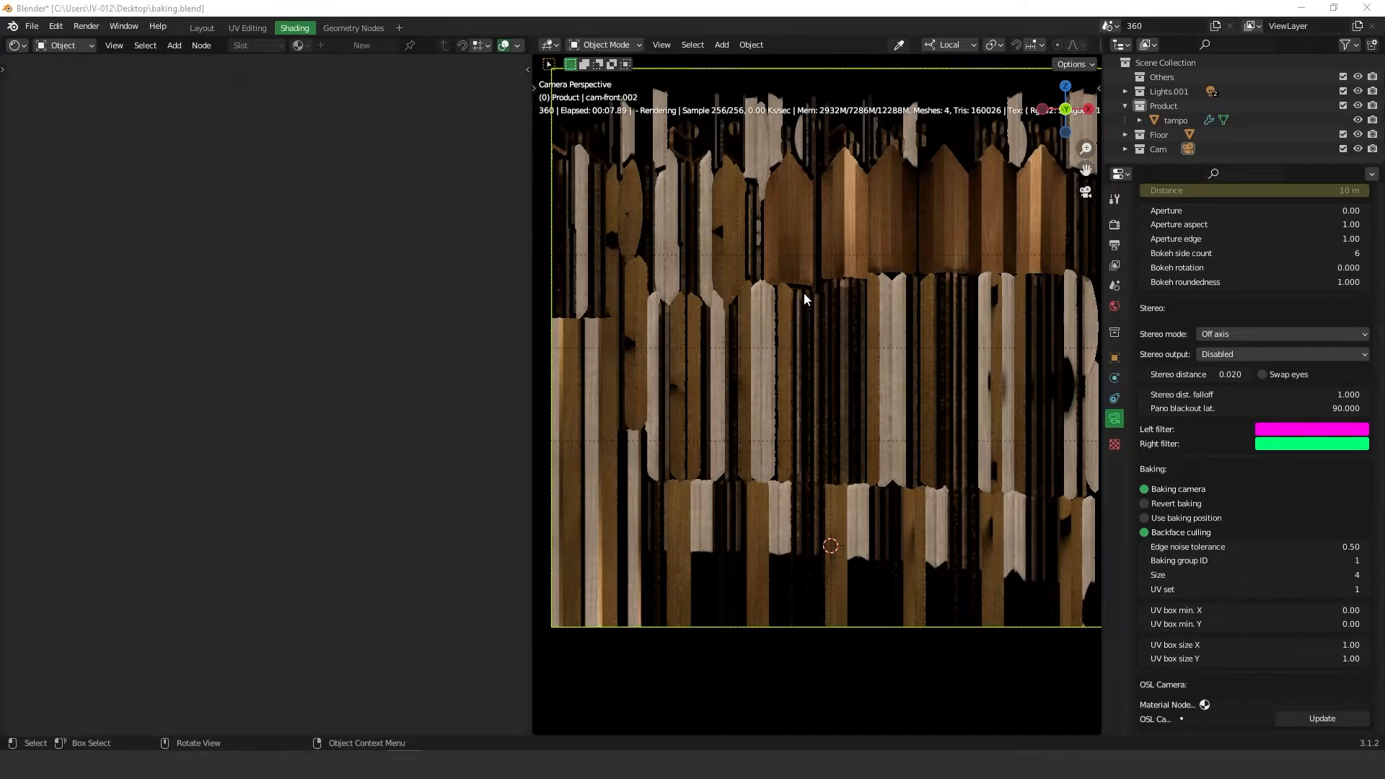
{"action": "mouse_move", "coordinate": [802, 294]}
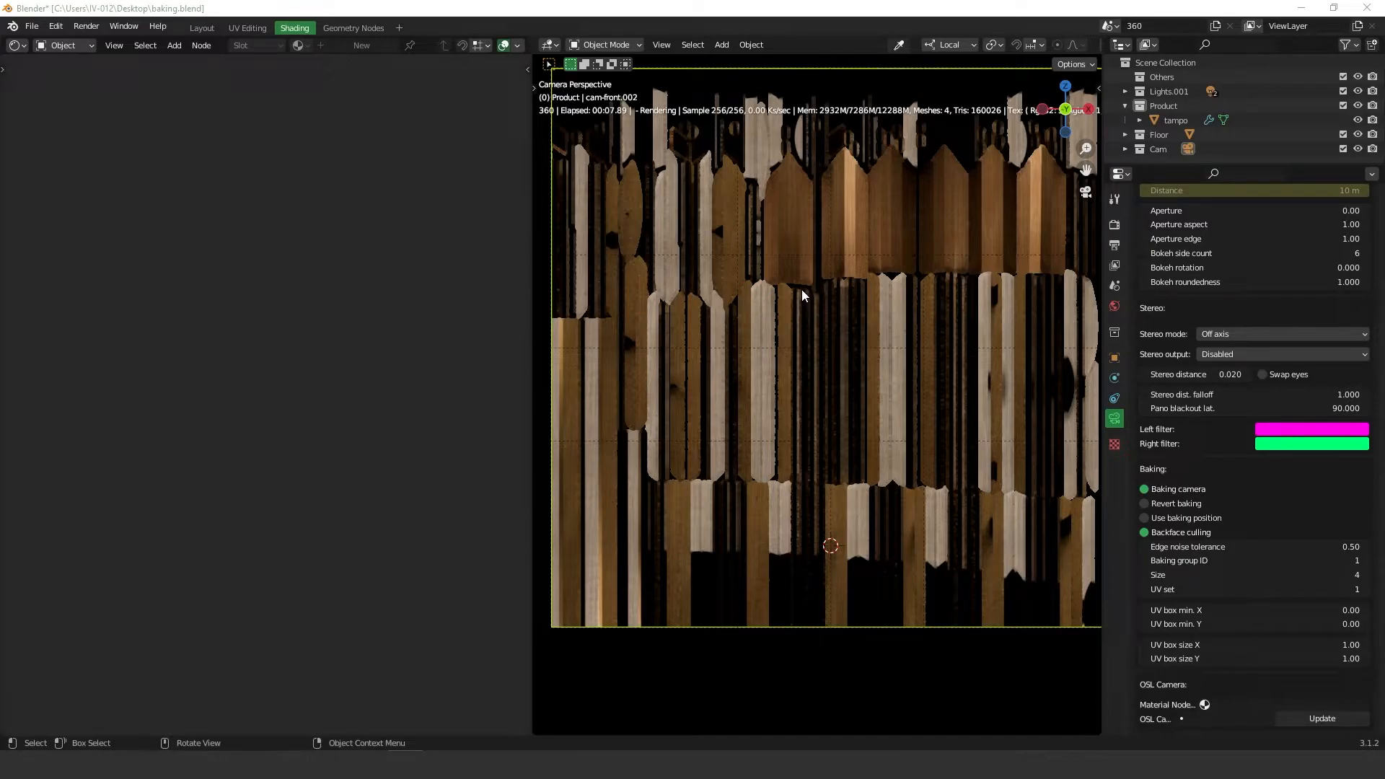
{"action": "mouse_move", "coordinate": [900, 274]}
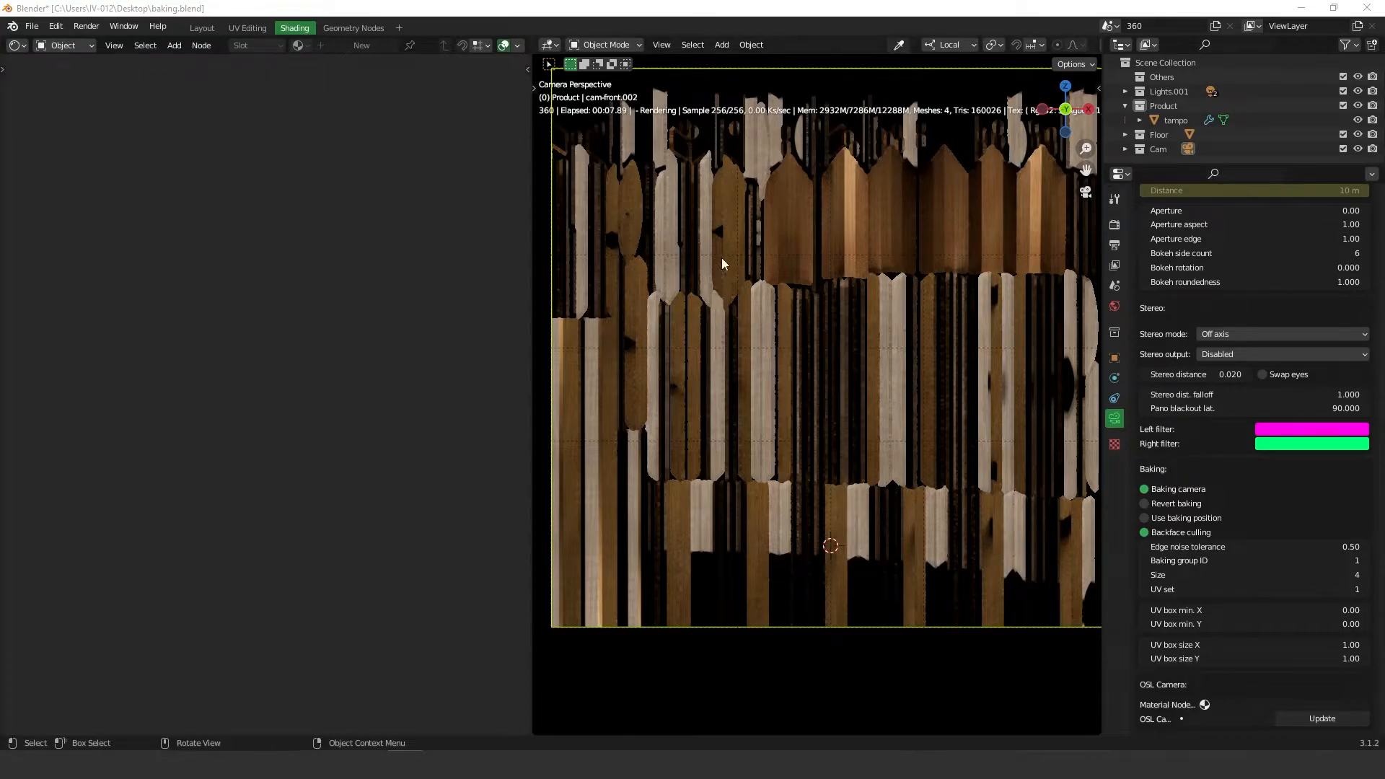
{"action": "mouse_move", "coordinate": [855, 145]}
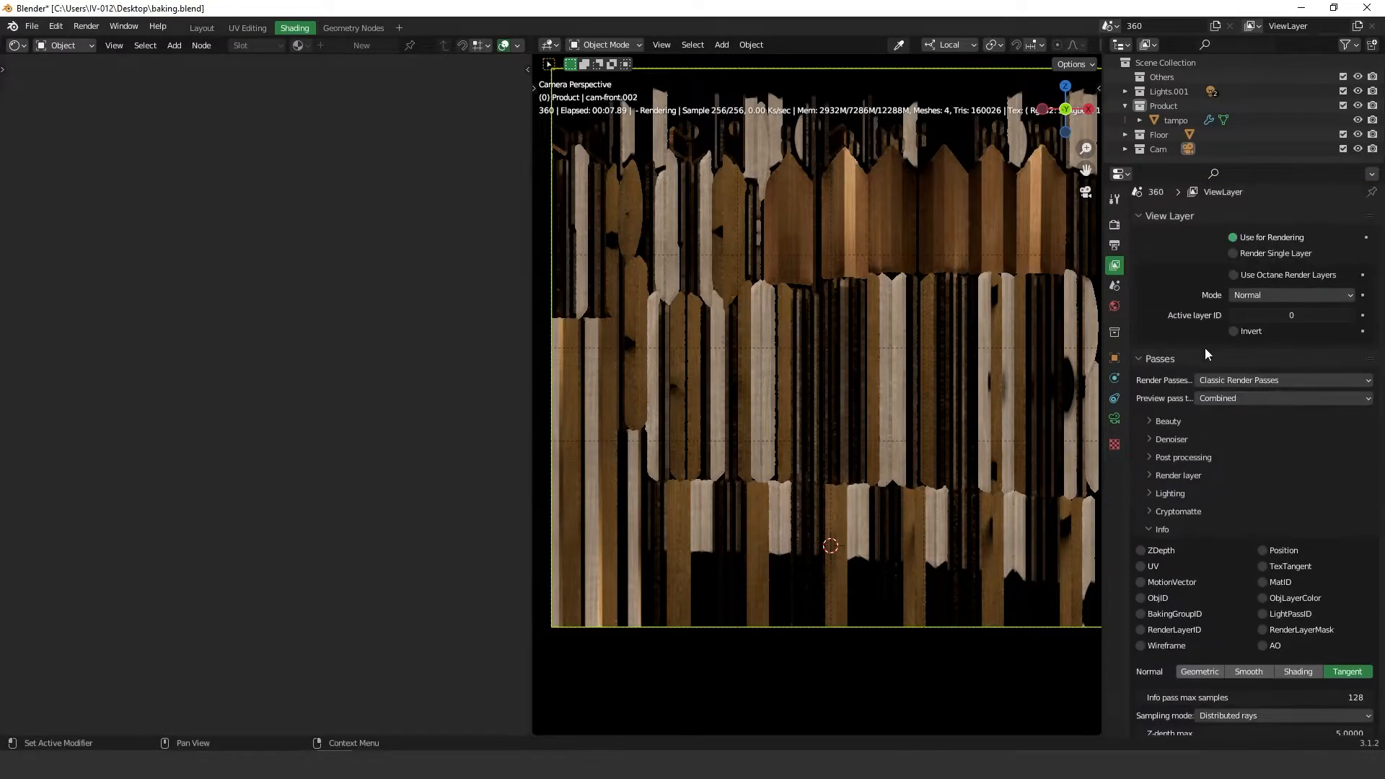
{"action": "mouse_move", "coordinate": [1217, 412]}
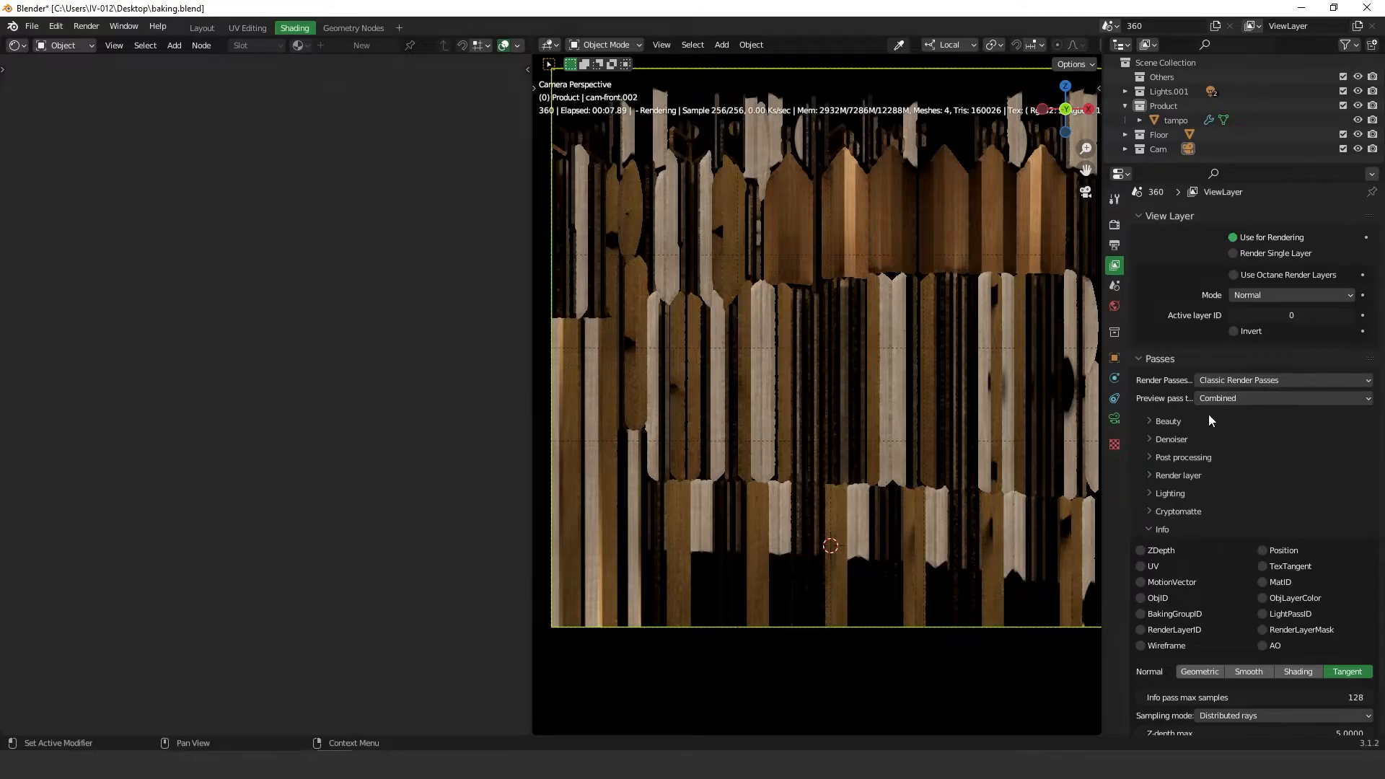
{"action": "mouse_move", "coordinate": [1206, 433]}
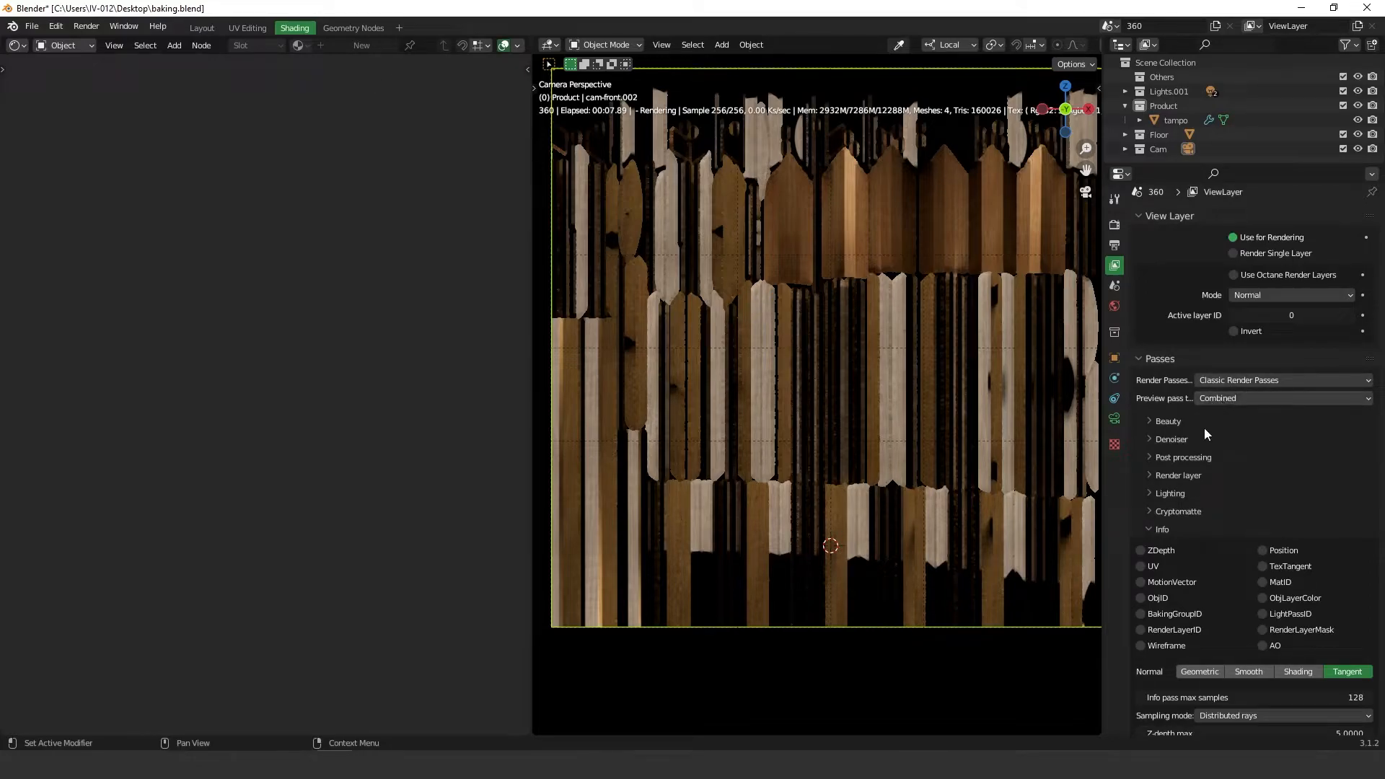
Expand the Material passes group and scroll to the Roughness and IOR options.
{"action": "left_click", "coordinate": [1281, 398]}
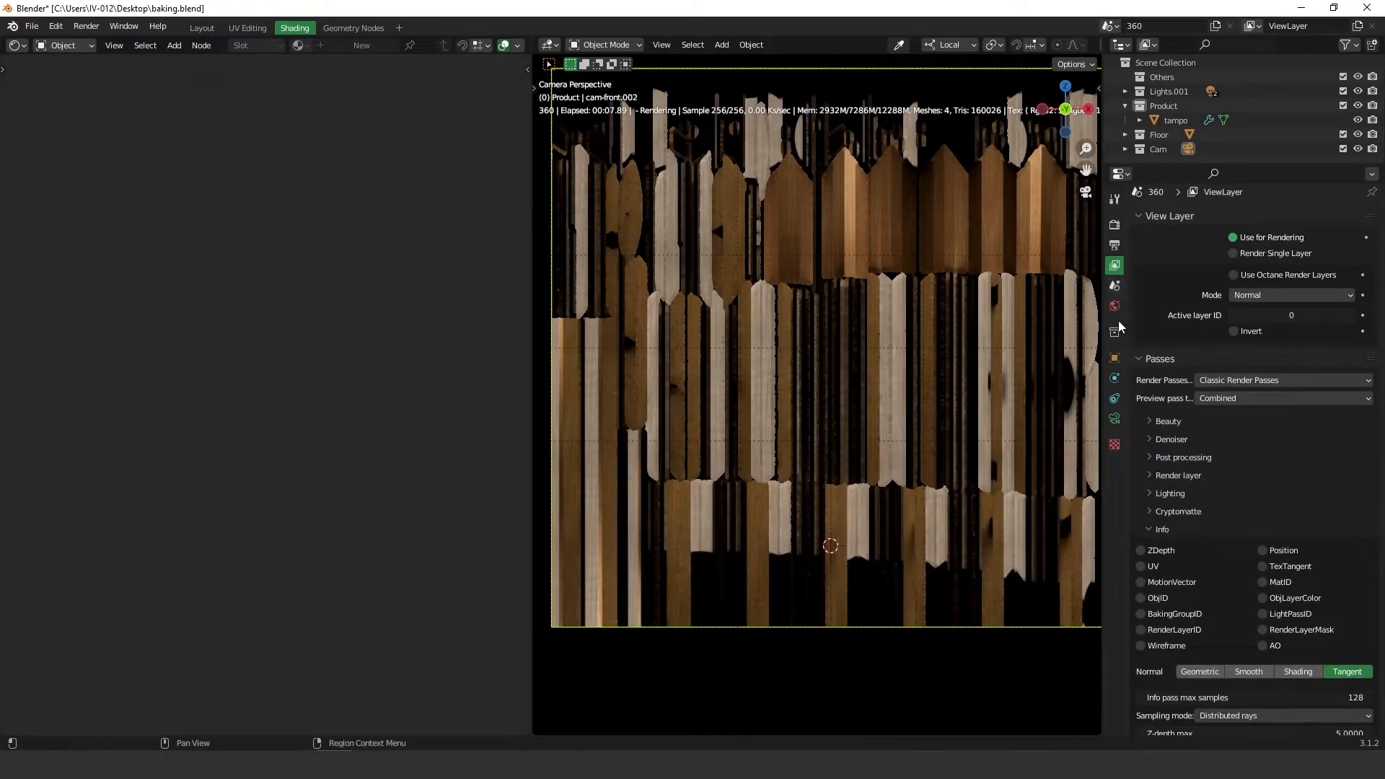
{"action": "scroll", "scroll_direction": "down", "scroll_amount": 3}
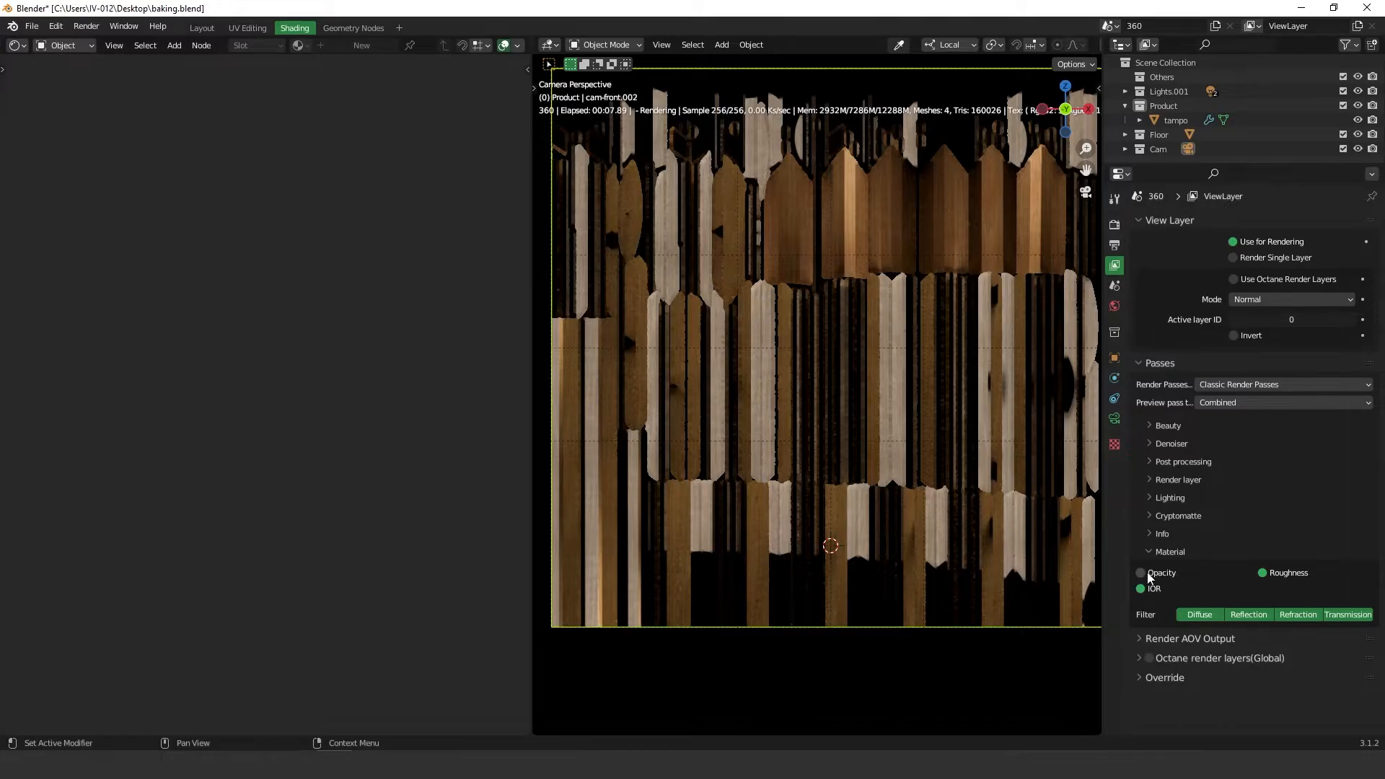
Enable the Opacity material pass alongside Roughness and IOR.
{"action": "left_click", "coordinate": [1141, 572]}
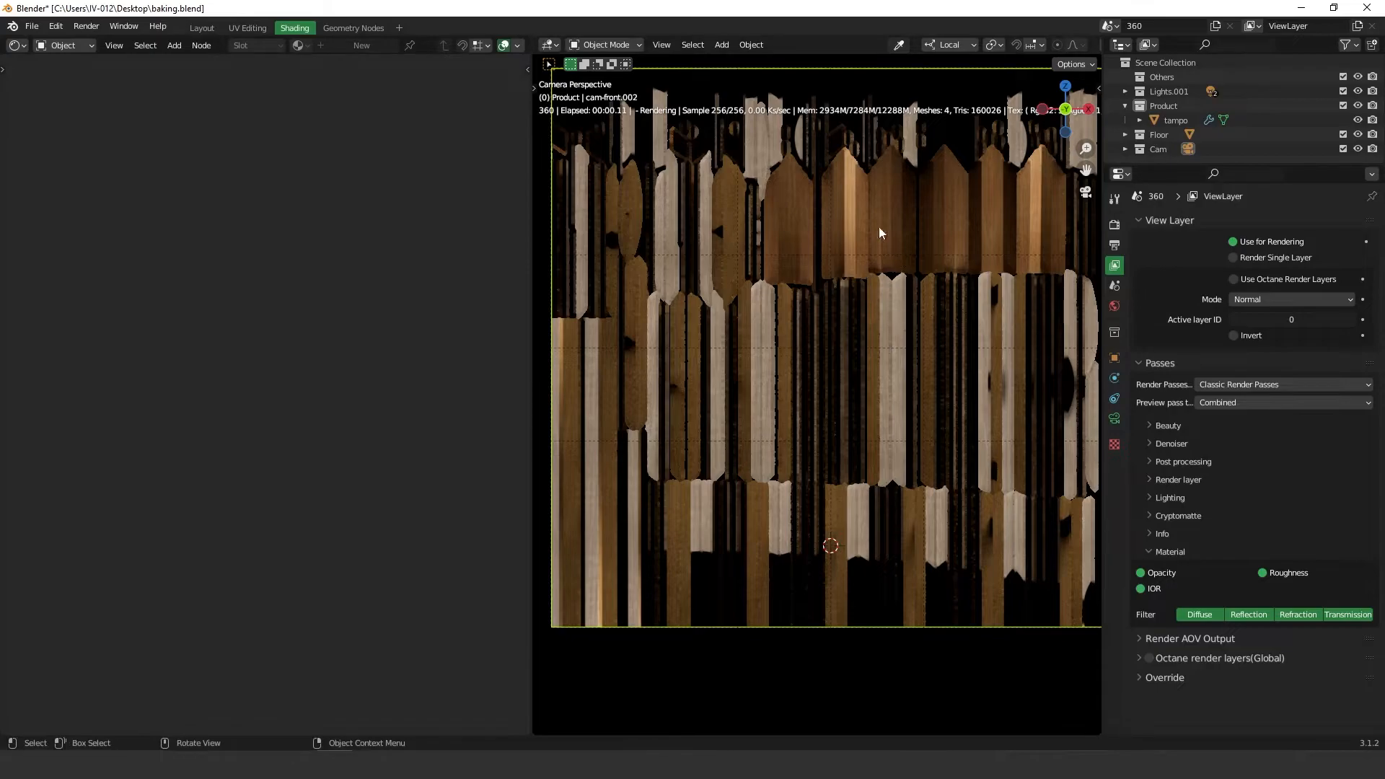
{"action": "mouse_move", "coordinate": [643, 467]}
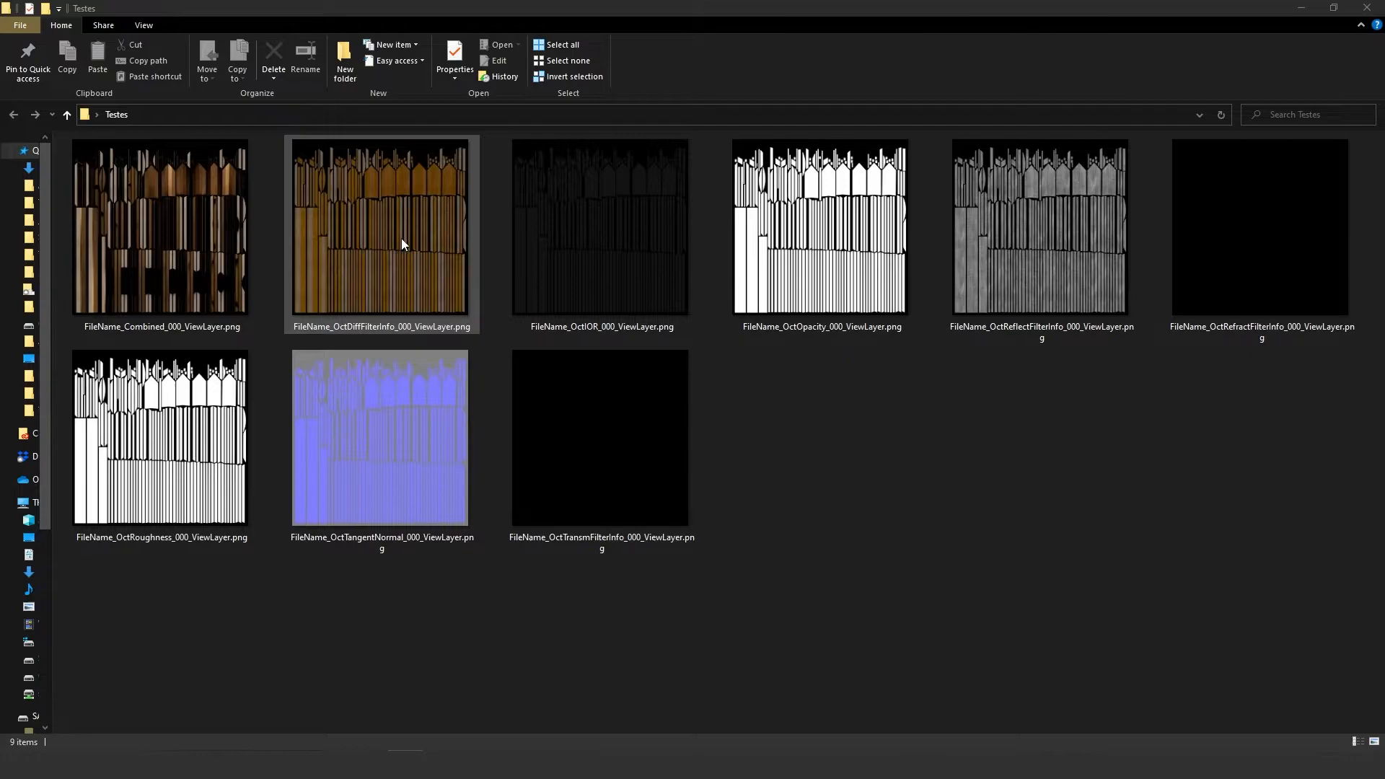
Open the baked OctDiffFilterInfo diffuse PNG in ImageGlass.
{"action": "left_click", "coordinate": [381, 227]}
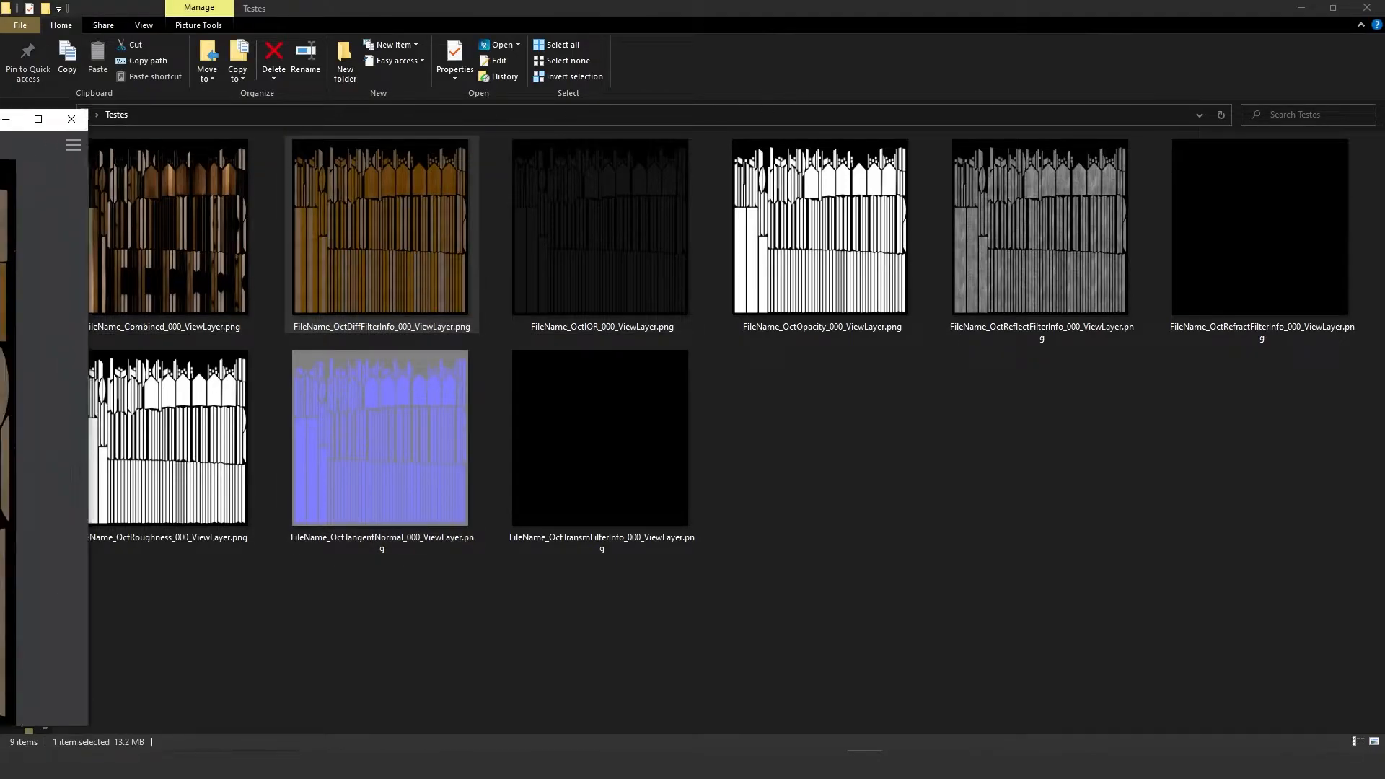
{"action": "double_click", "coordinate": [381, 227]}
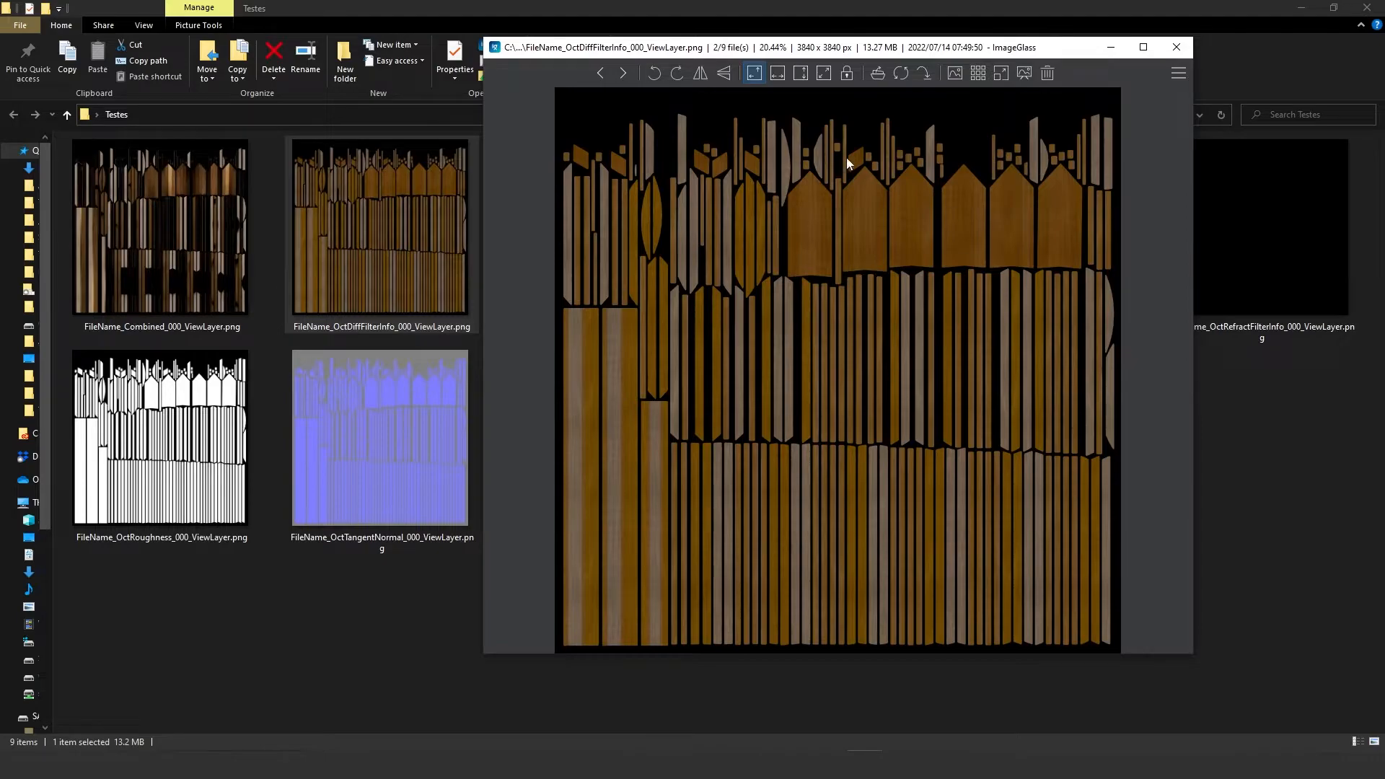
Cycle through the IOR, opacity, roughness and tangent normal pass images.
{"action": "left_click", "coordinate": [623, 73]}
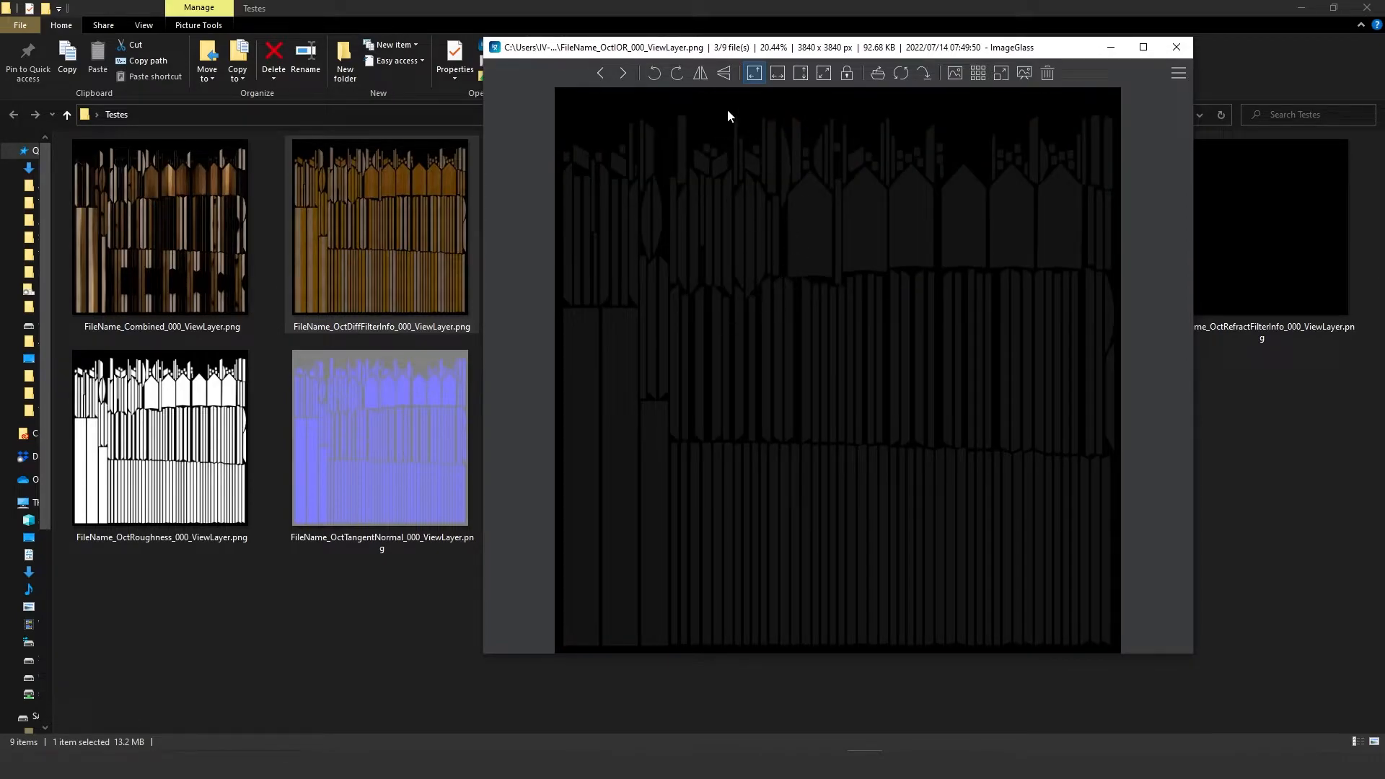
{"action": "mouse_move", "coordinate": [797, 318]}
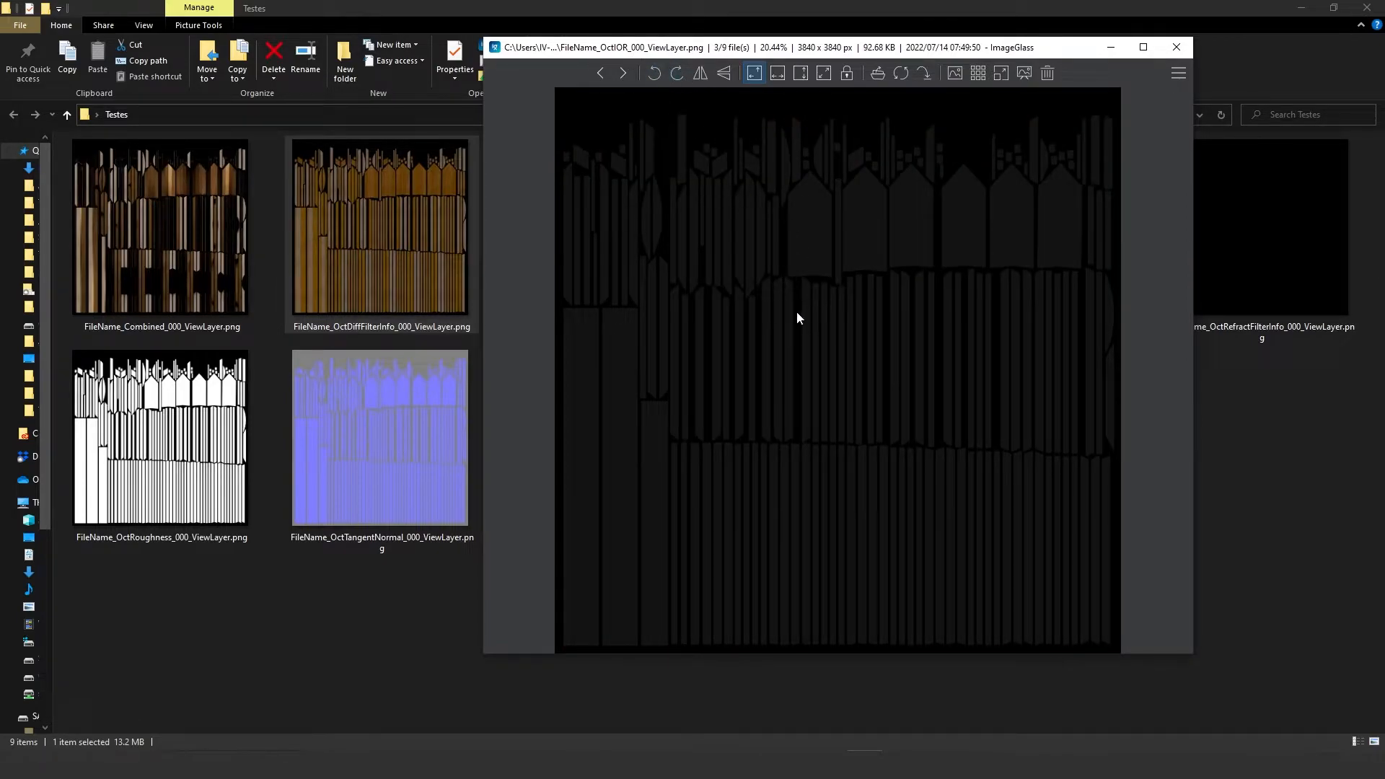
{"action": "left_click", "coordinate": [623, 73]}
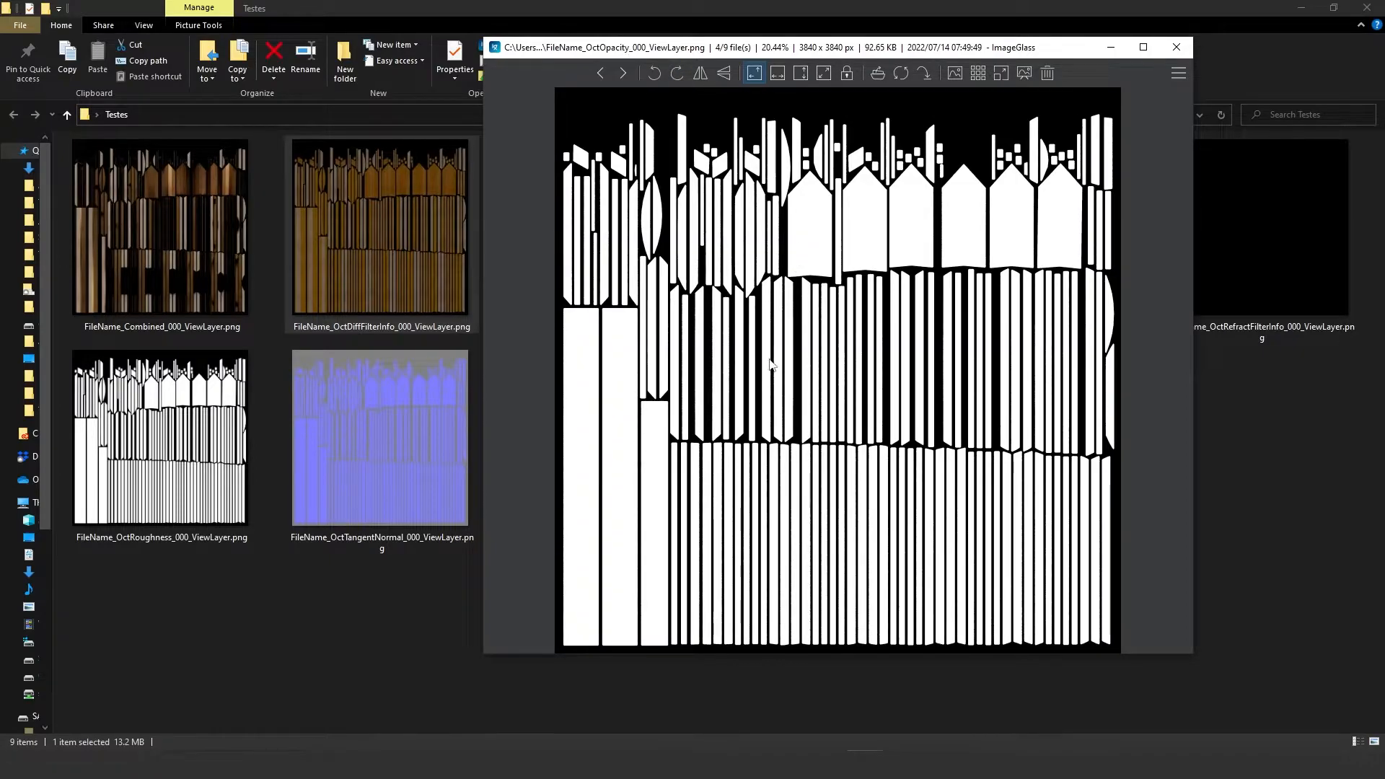
{"action": "left_click", "coordinate": [623, 72]}
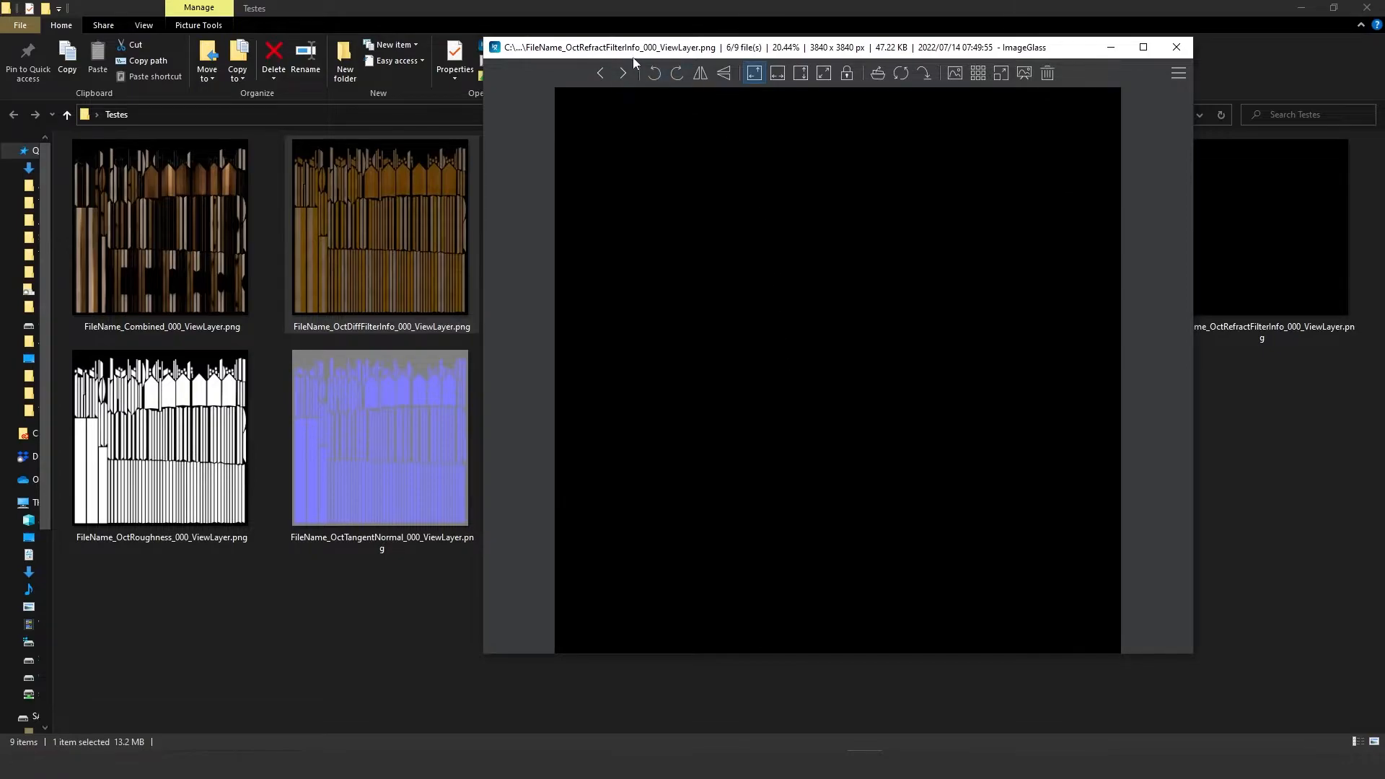
{"action": "mouse_move", "coordinate": [762, 363]}
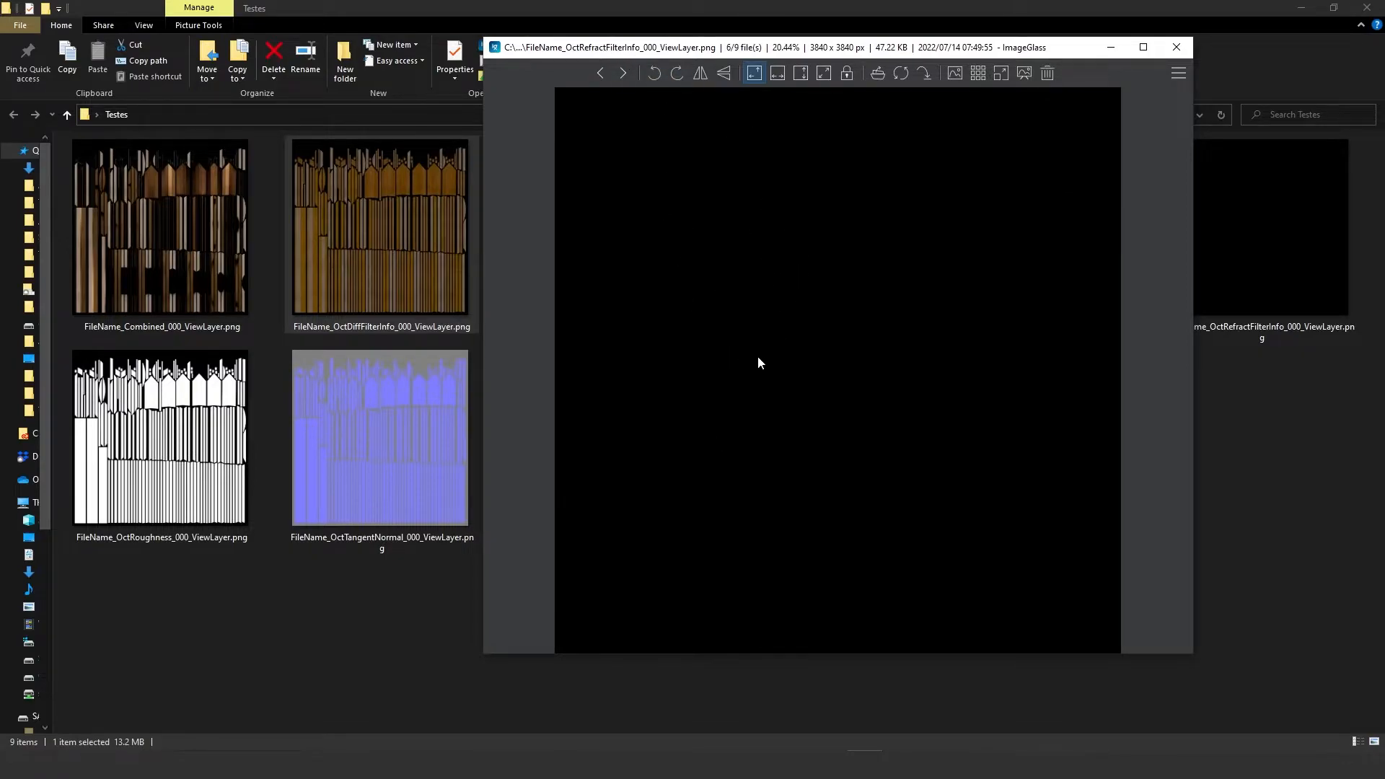
{"action": "mouse_move", "coordinate": [708, 344]}
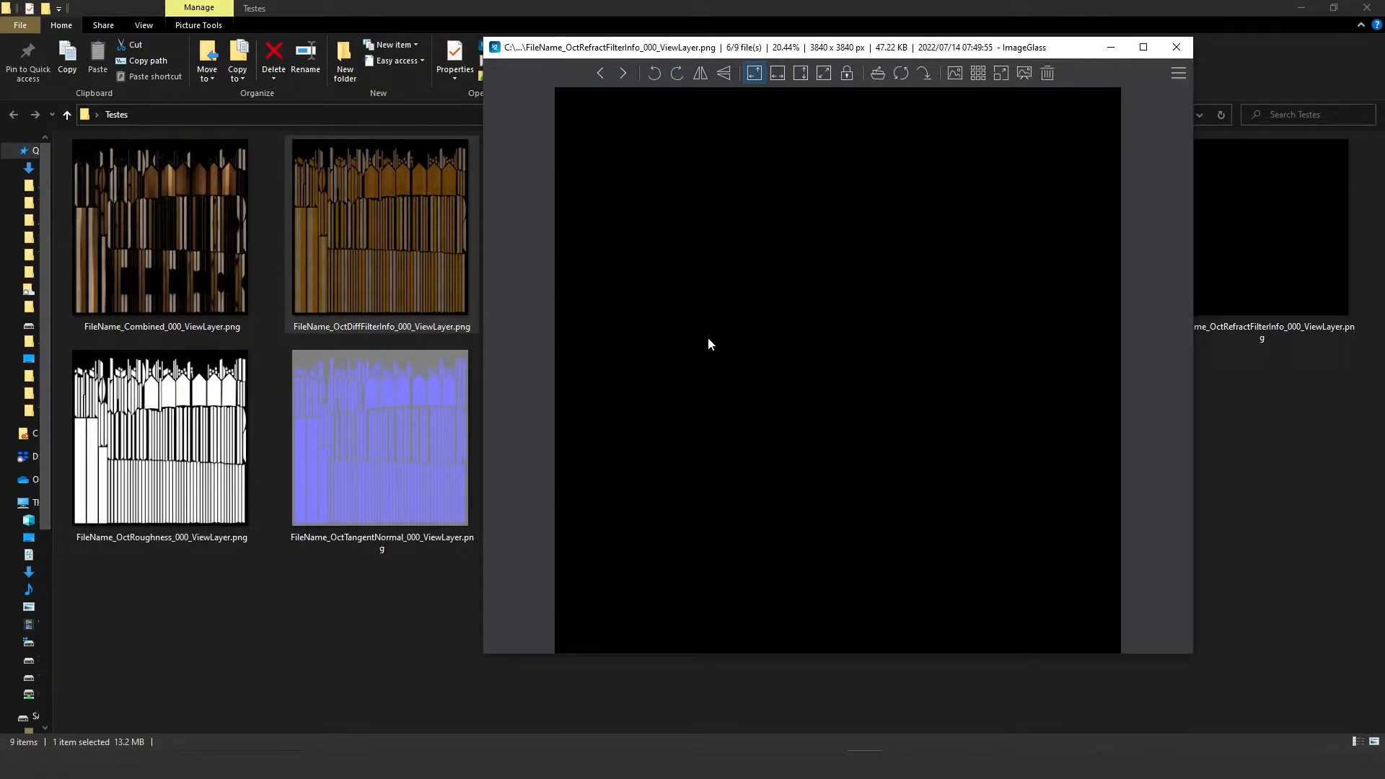
{"action": "mouse_move", "coordinate": [804, 288]}
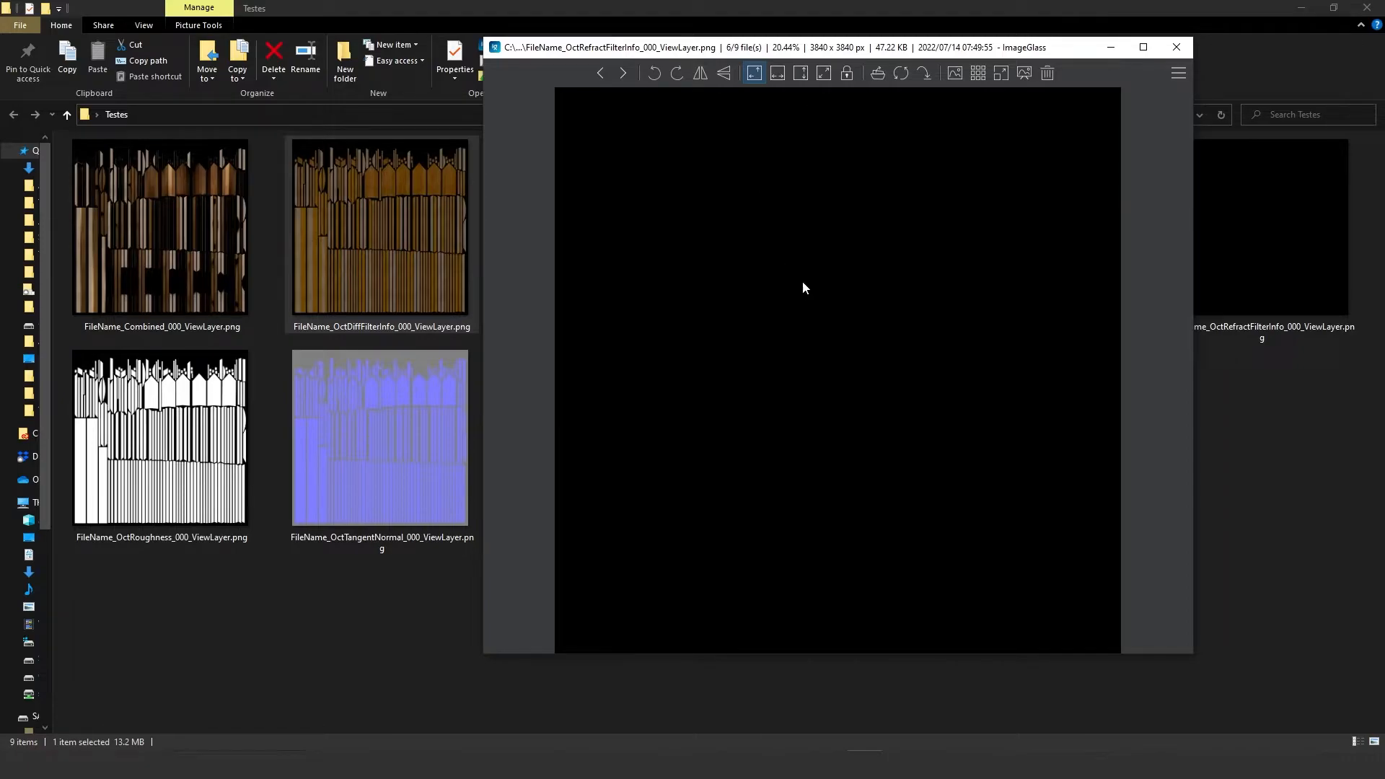
{"action": "left_click", "coordinate": [624, 74]}
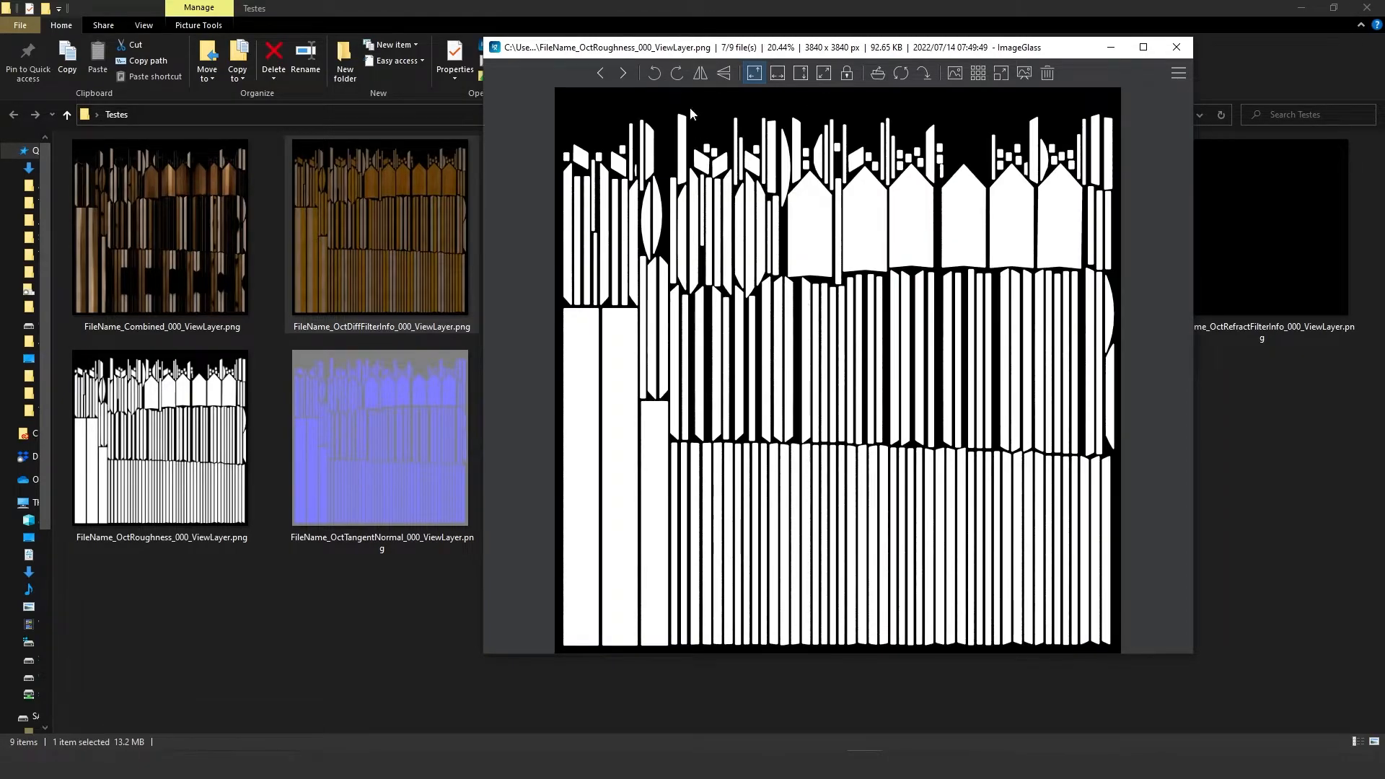
{"action": "left_click", "coordinate": [623, 74]}
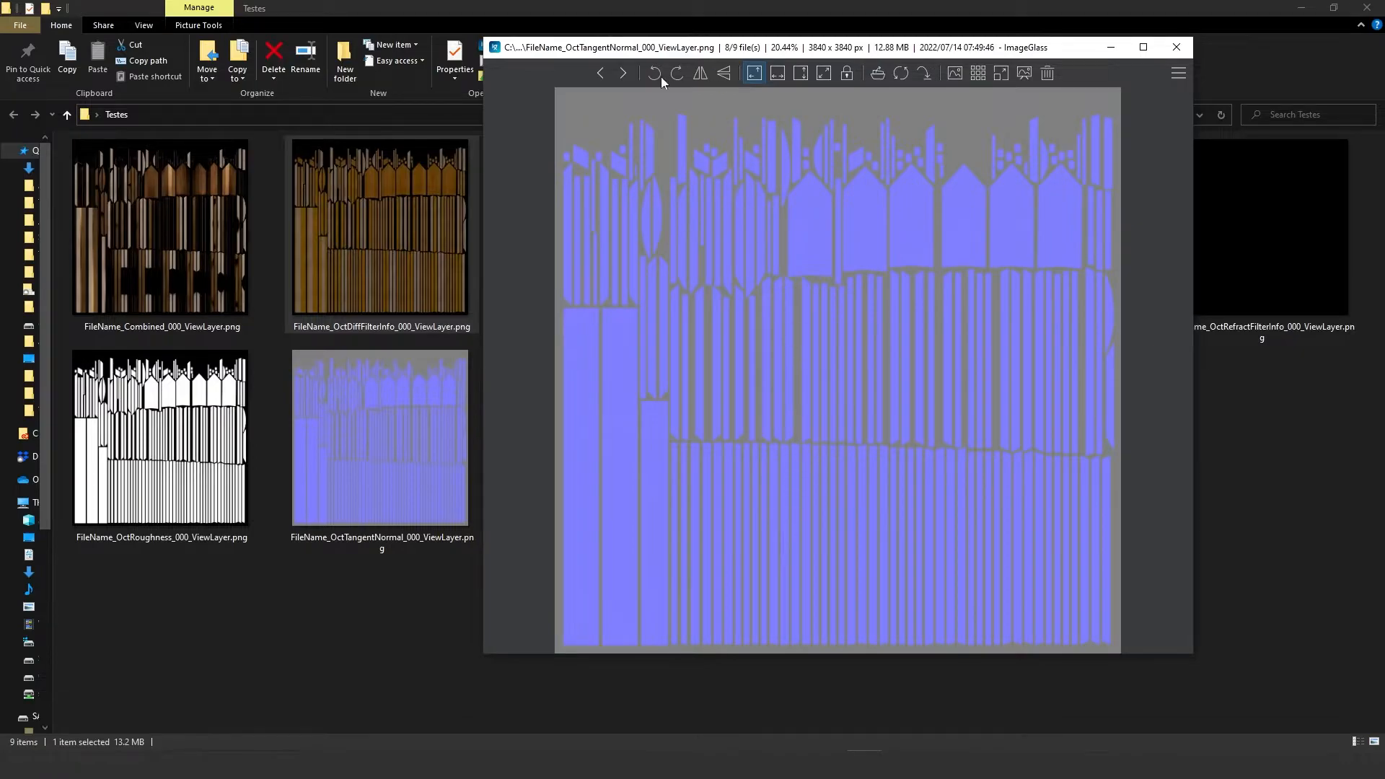
{"action": "left_click", "coordinate": [623, 73]}
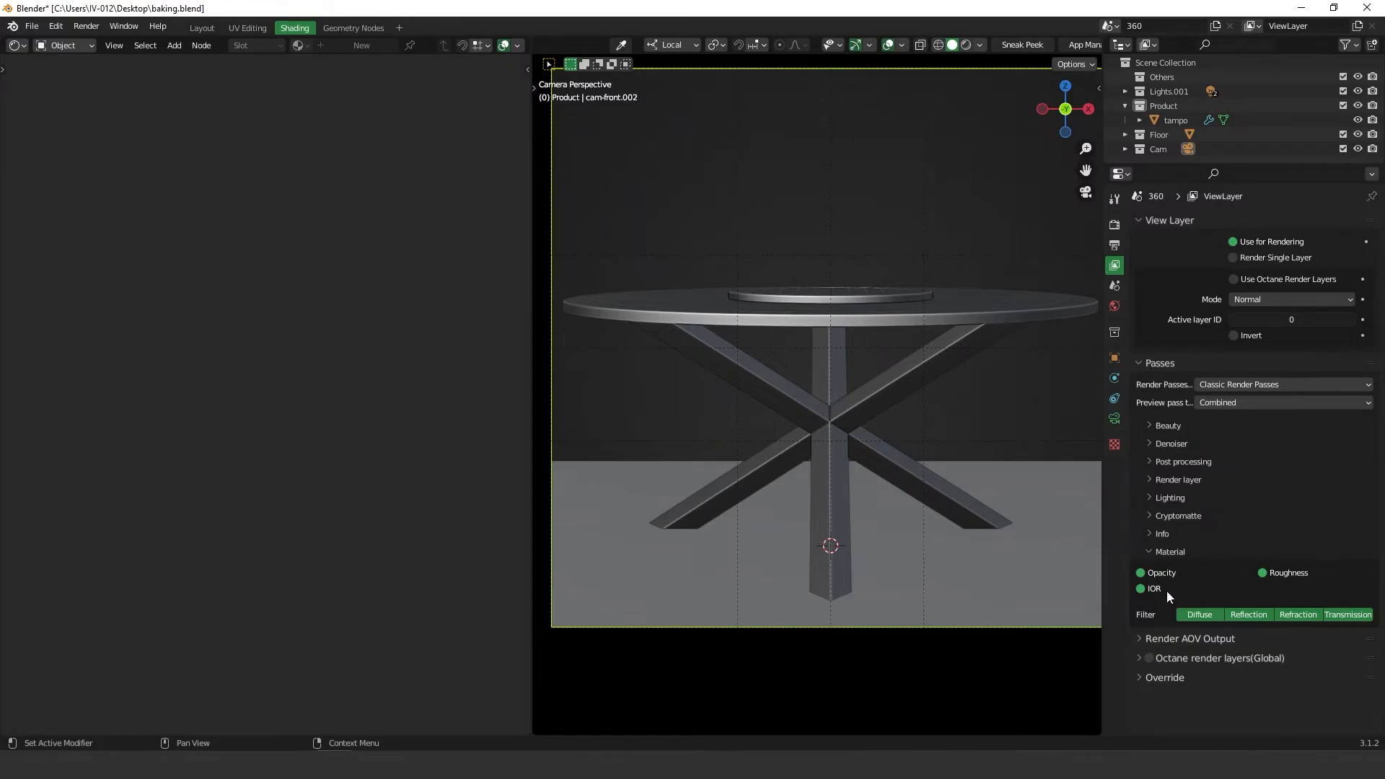
{"action": "mouse_move", "coordinate": [1283, 633]}
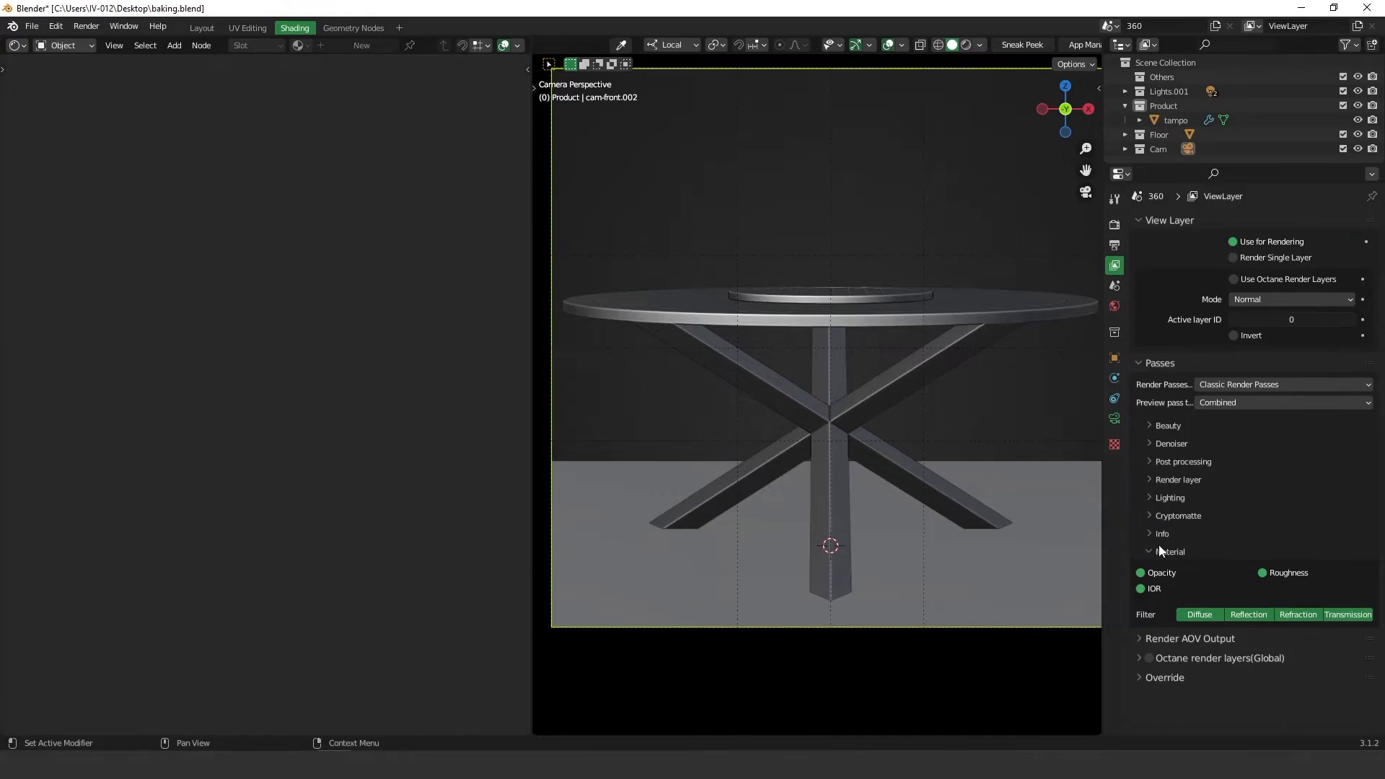
Expand the Render layer and other pass groups, then scroll down through them.
{"action": "left_click", "coordinate": [1179, 479]}
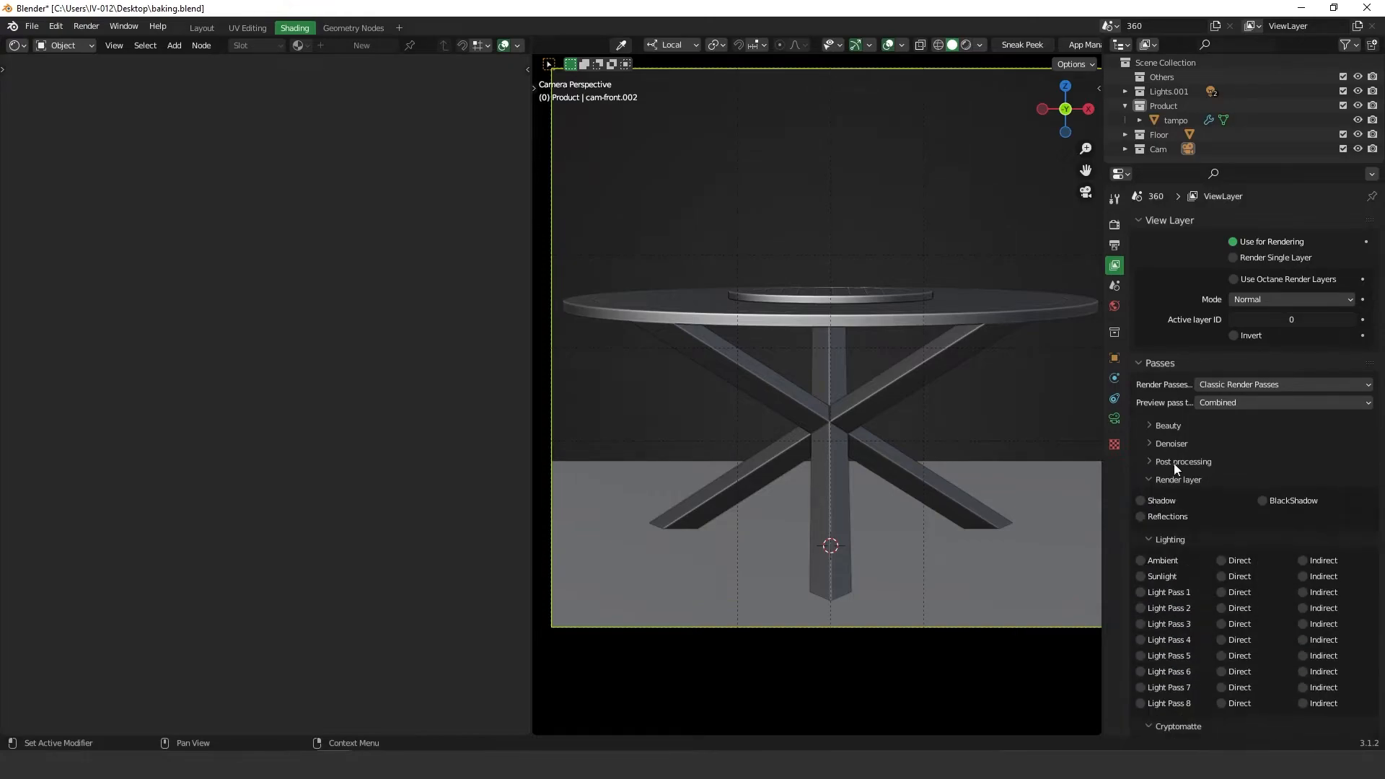
{"action": "left_click", "coordinate": [1167, 425]}
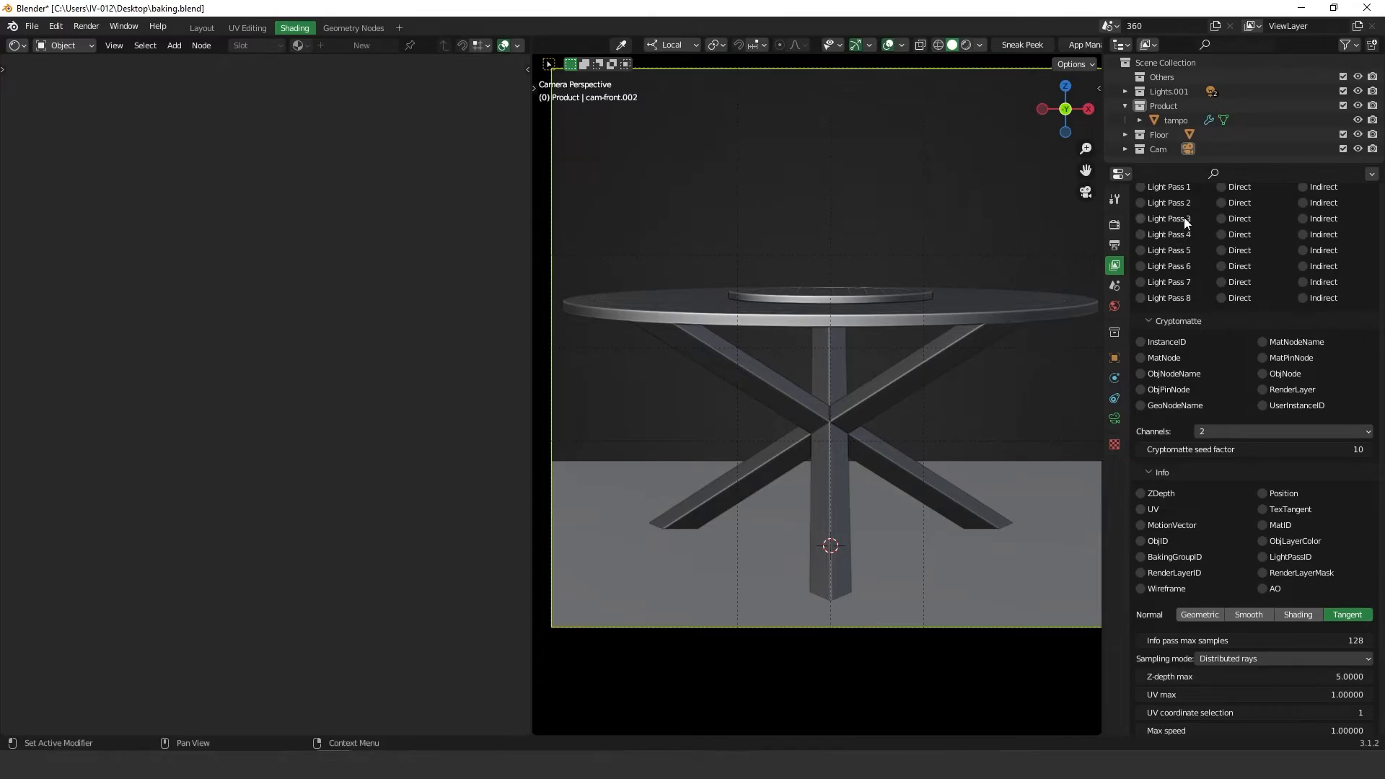
{"action": "mouse_move", "coordinate": [1168, 234]}
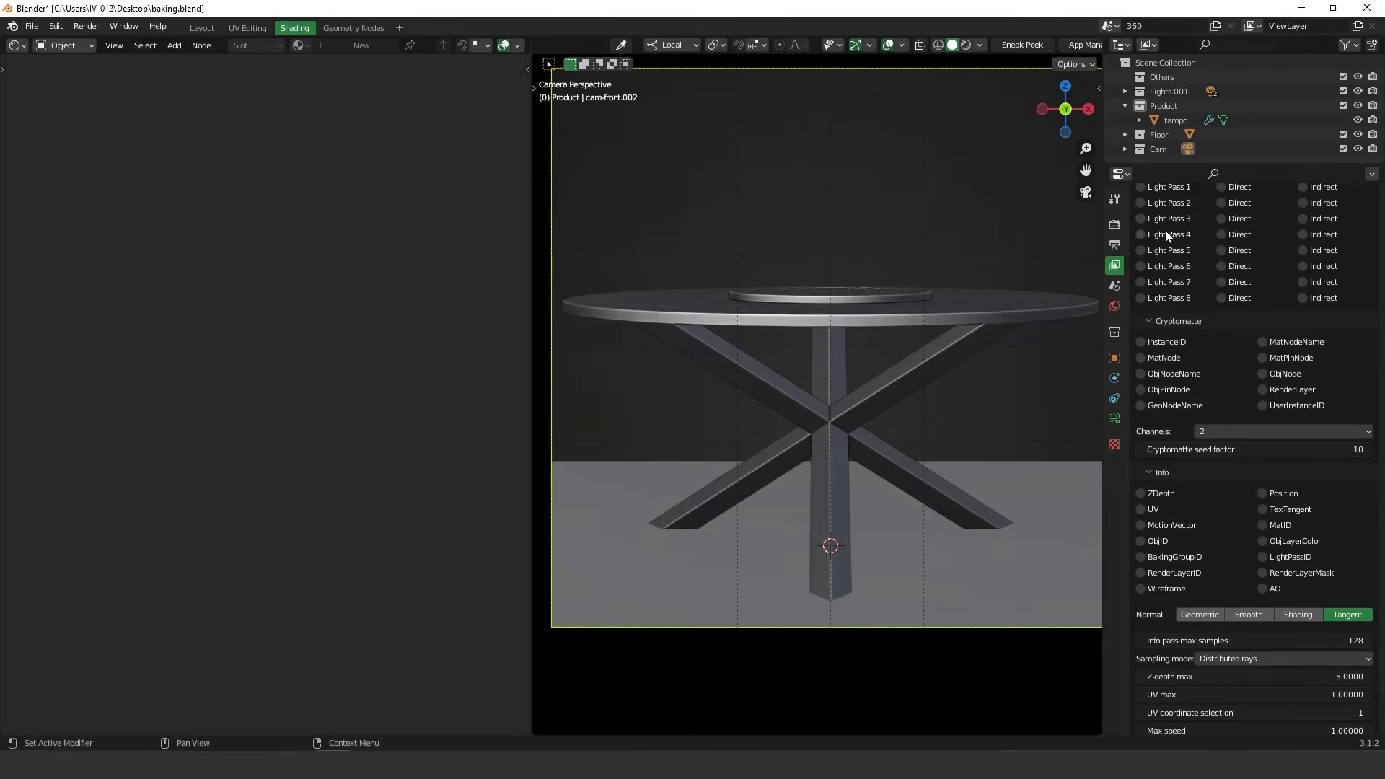
{"action": "scroll", "scroll_direction": "down", "scroll_amount": 3}
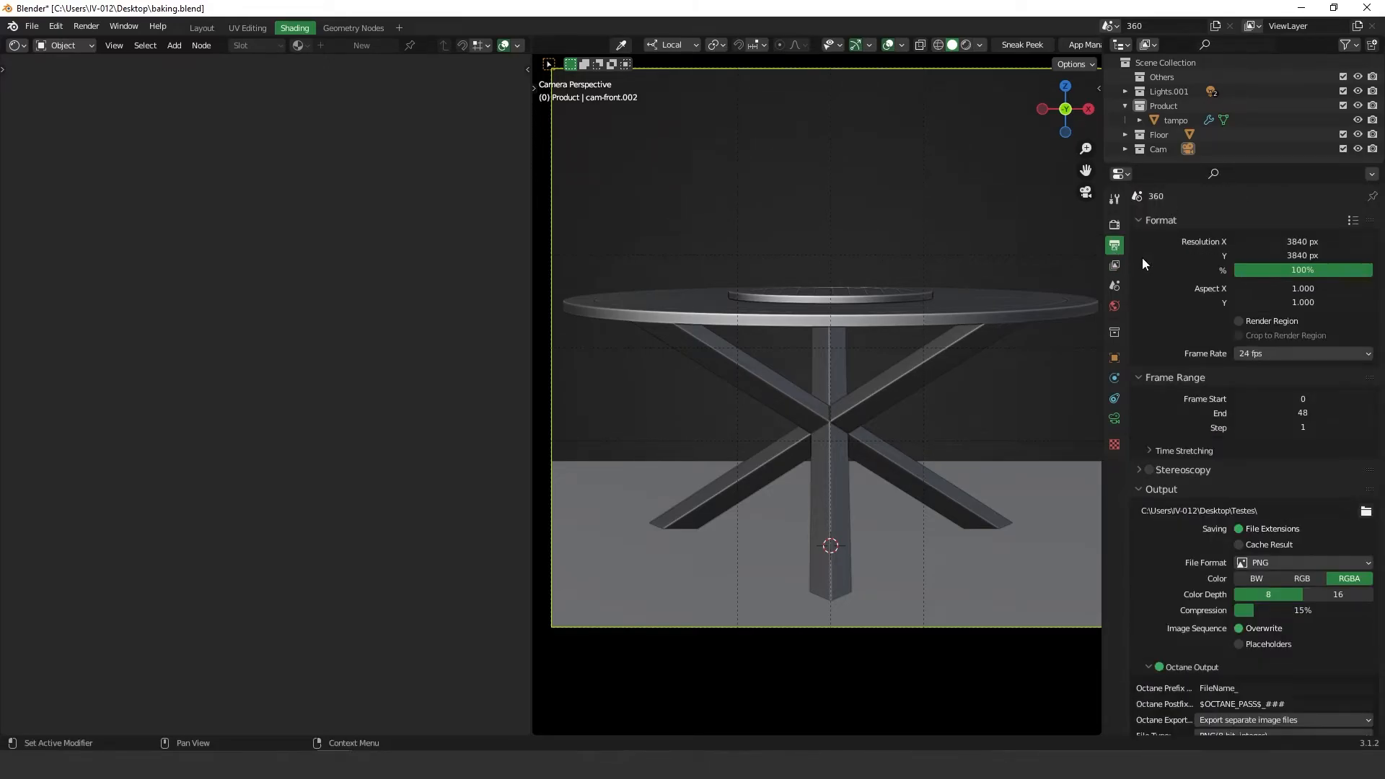
{"action": "mouse_move", "coordinate": [1302, 241]}
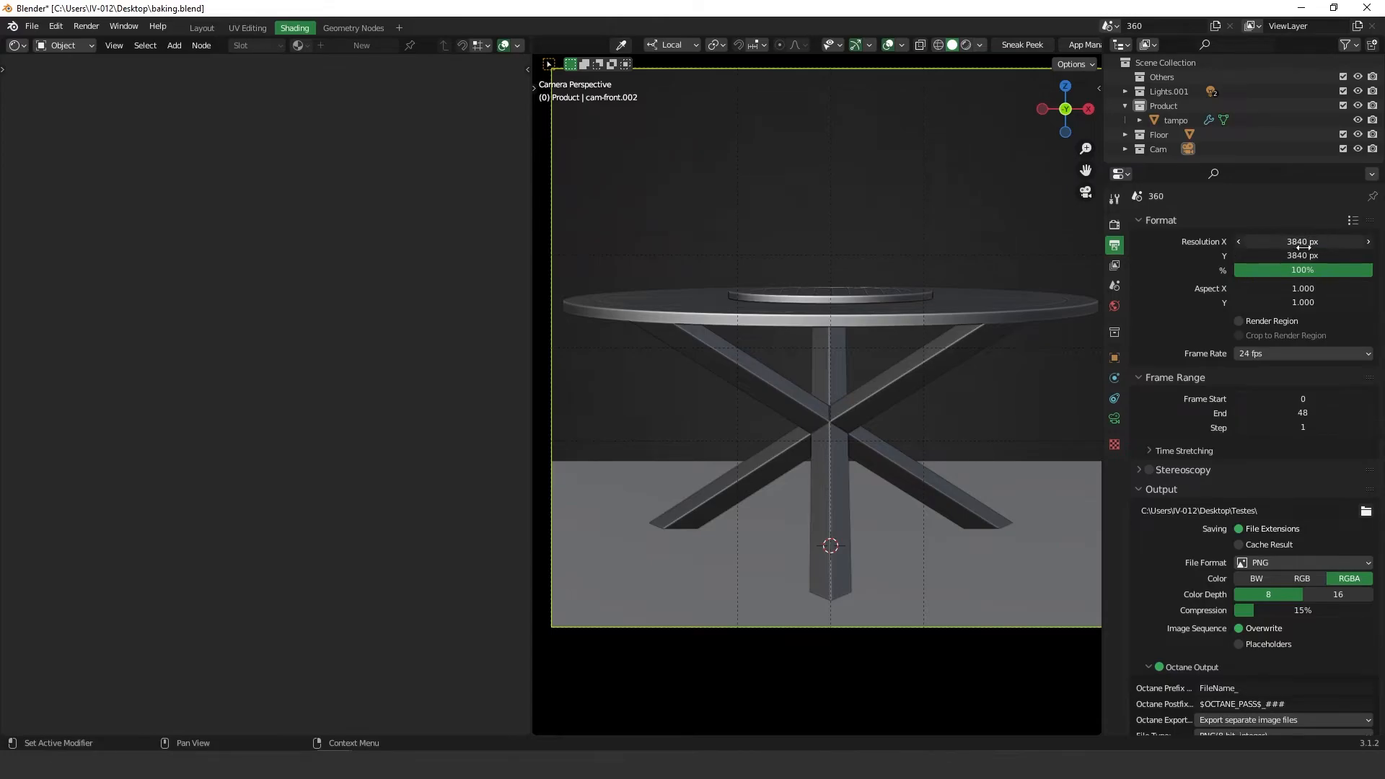